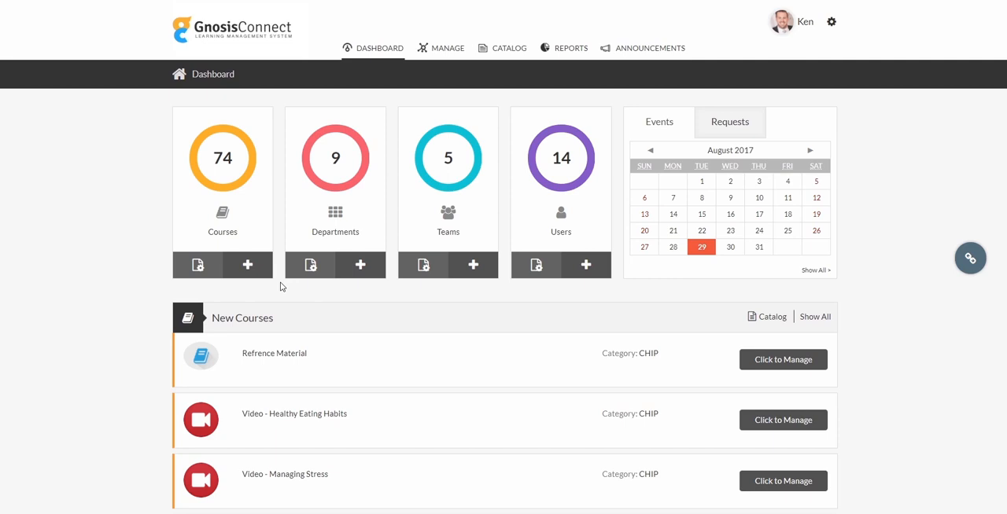
- Open the Add Course form from the + button under the Dashboard's Courses tile
left_click(247, 264)
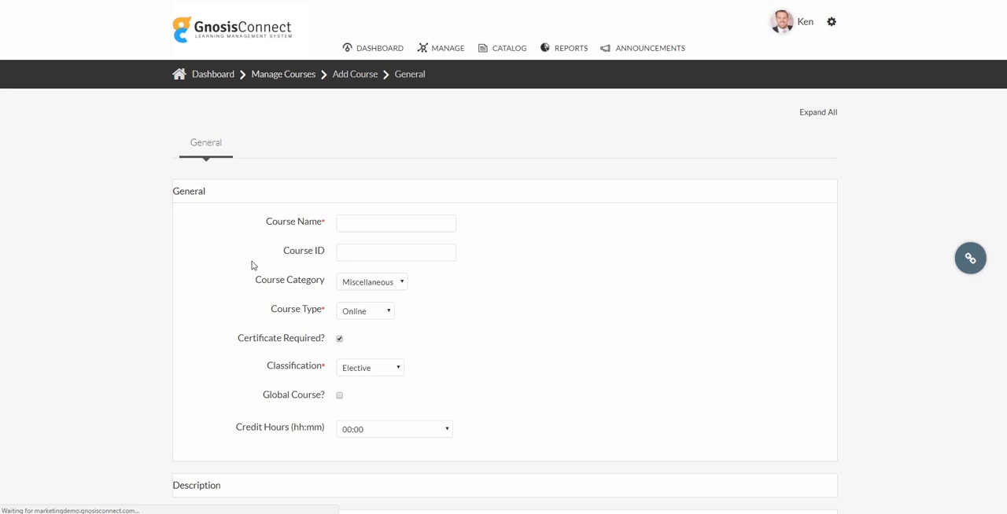
- Name the course 'Employee Health and Wellness' and keep its type as Online
left_click(395, 227)
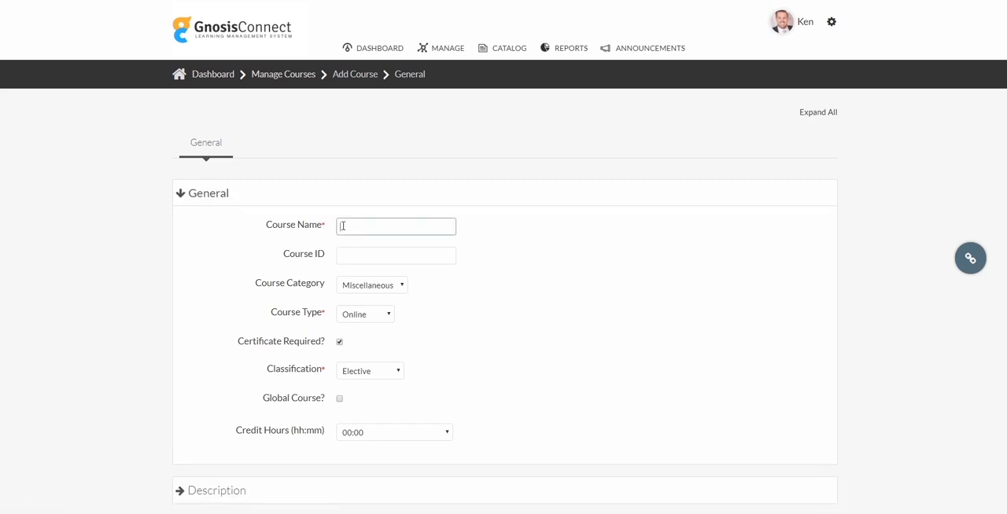
type("Employee H")
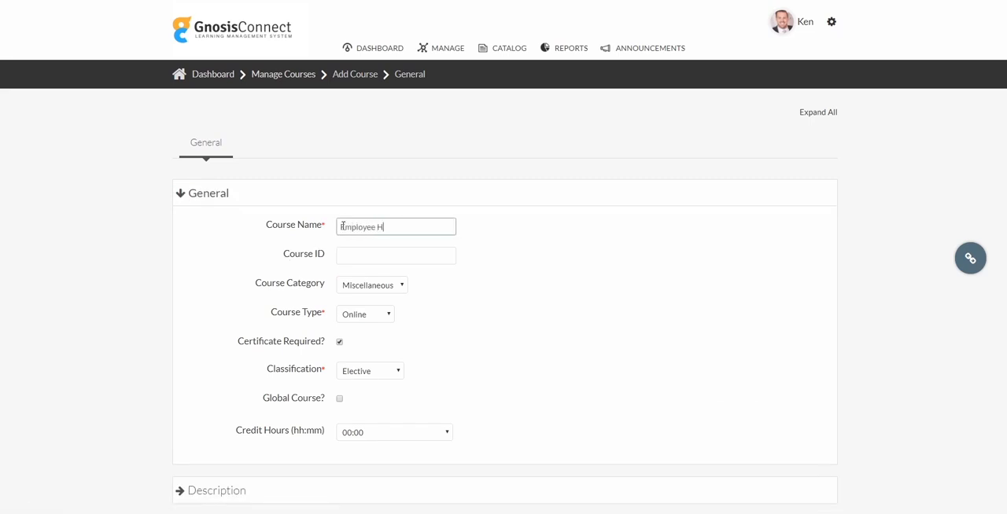
type("ealth and Wellness")
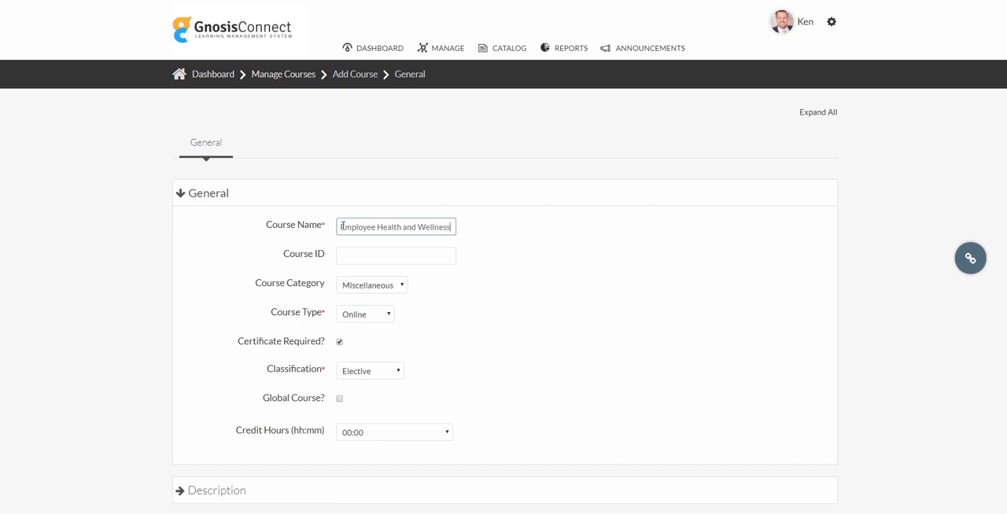
left_click(365, 314)
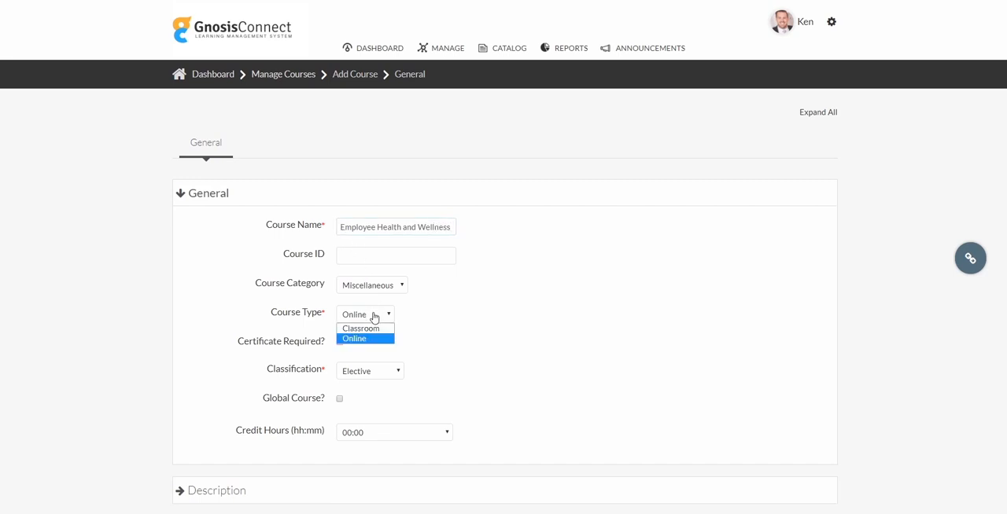
left_click(339, 341)
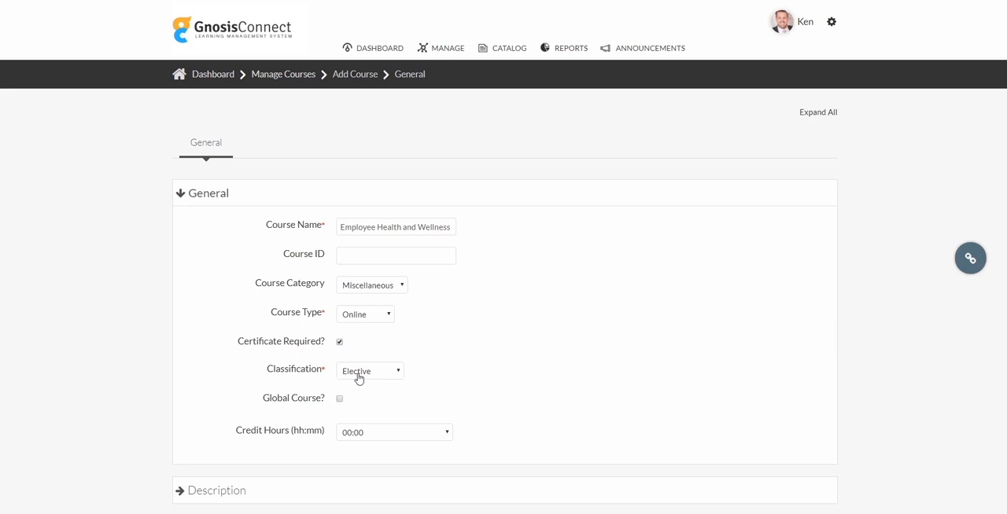
scroll("down", 3)
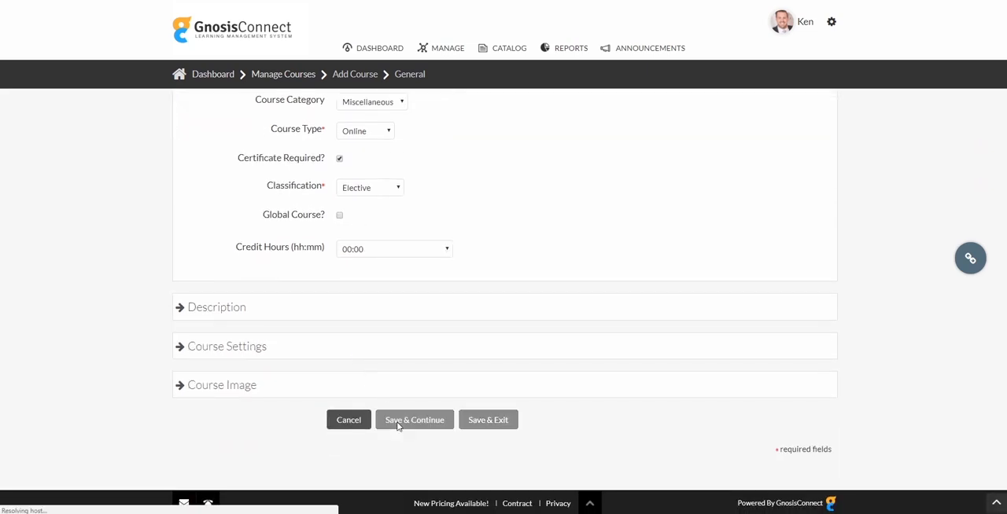
- Save the course and add the SCORM asset 'Wellness Course' with description and package
left_click(414, 420)
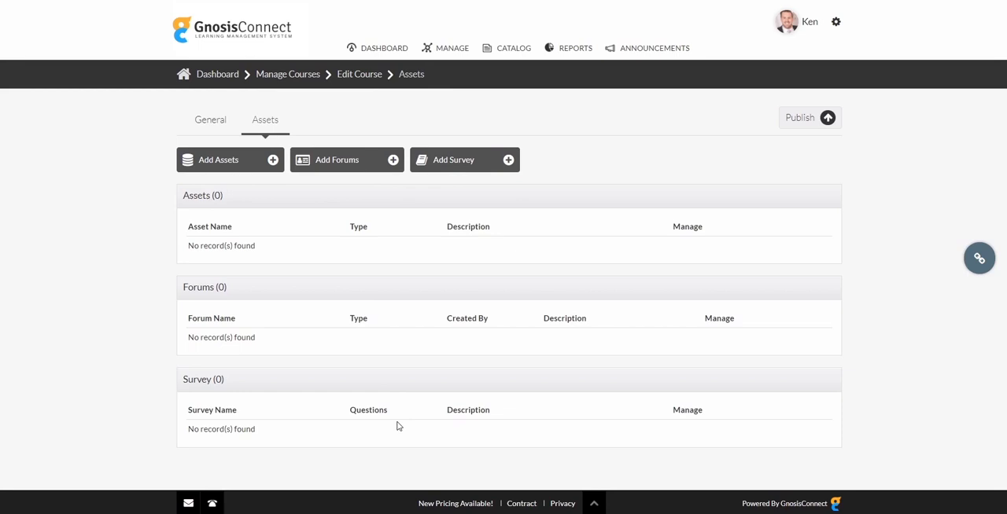
mouse_move(308, 228)
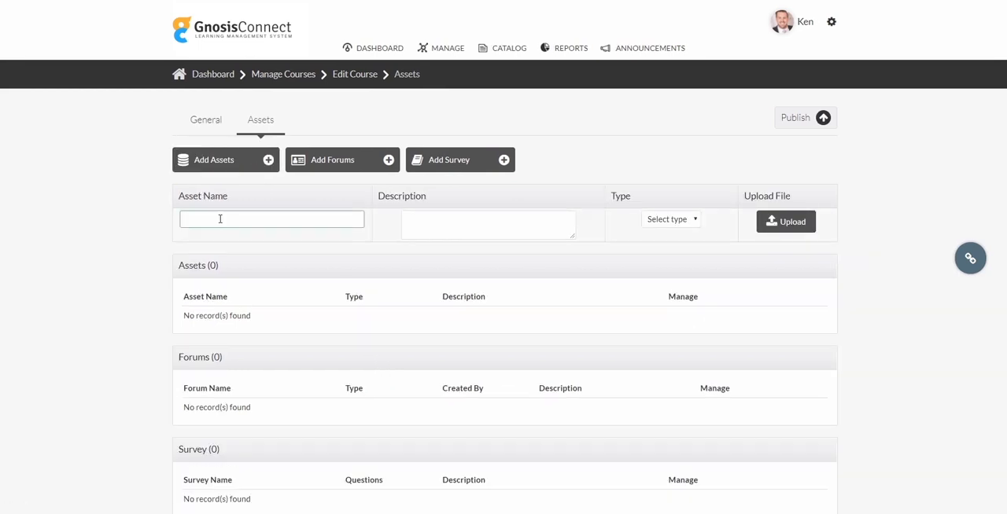
type("Wellness Course")
left_click(488, 224)
type("Please take this course for fu")
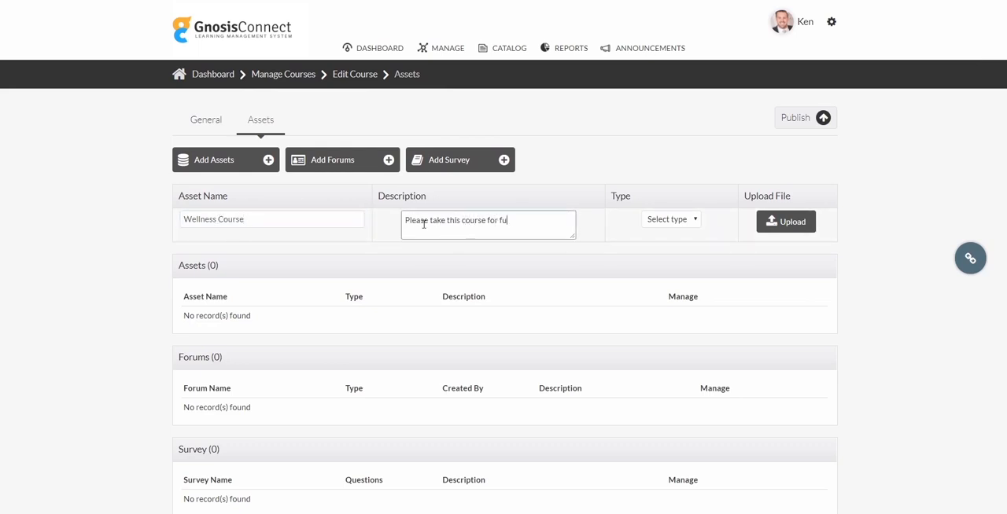
type("ll course credit.")
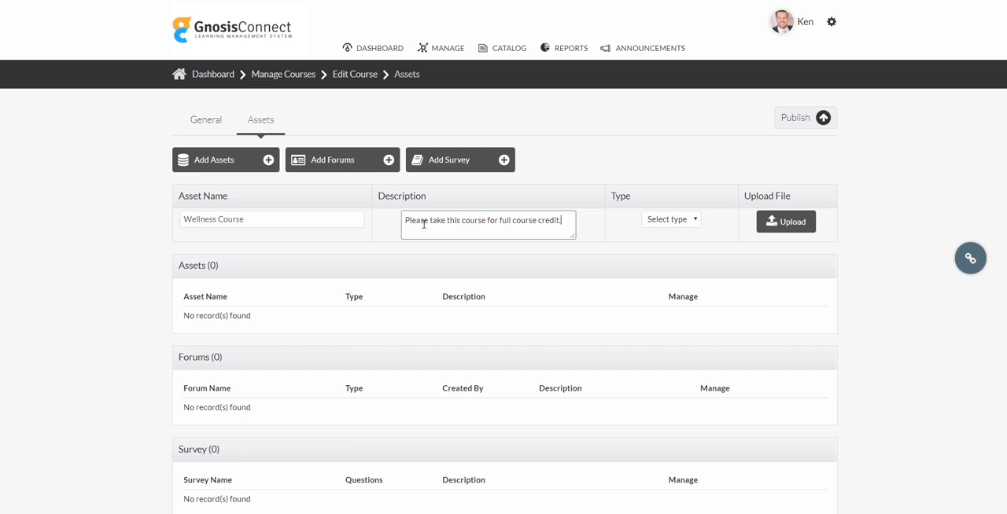
left_click(670, 219)
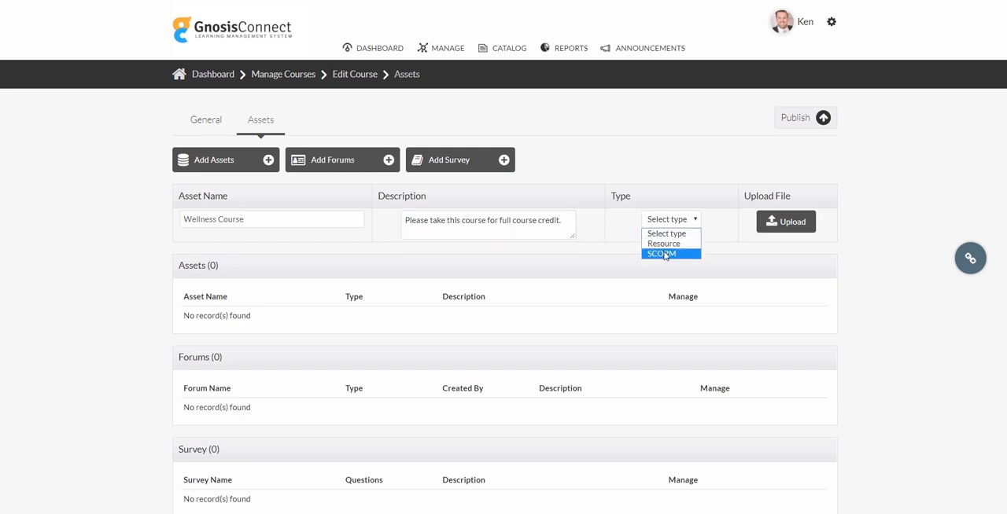
left_click(661, 253)
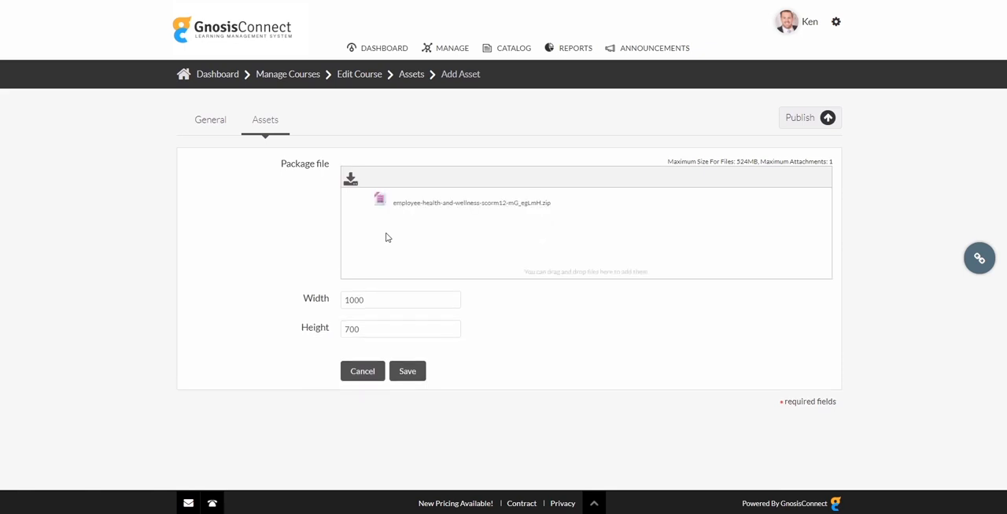
left_click(407, 371)
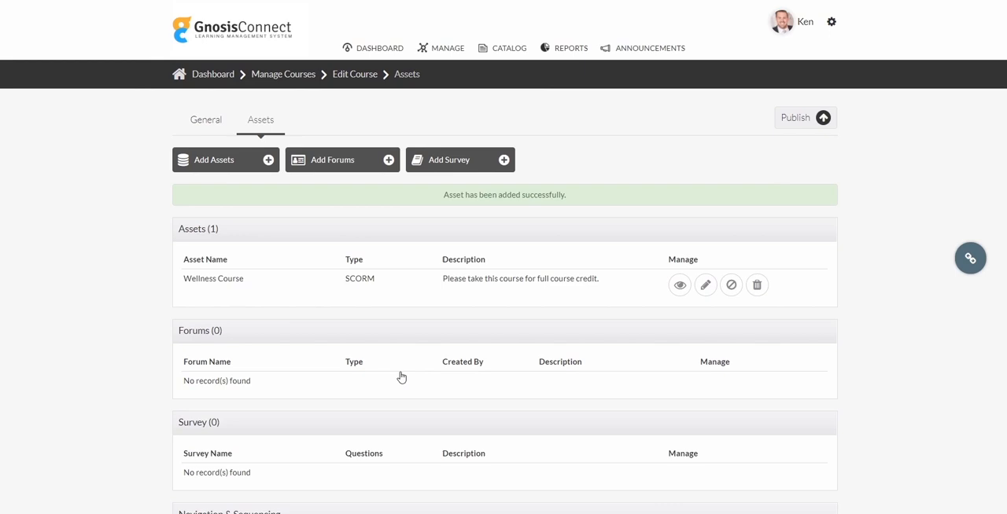
- Publish the course, view its Teams/Users enrollment options, and return to the Dashboard
left_click(804, 117)
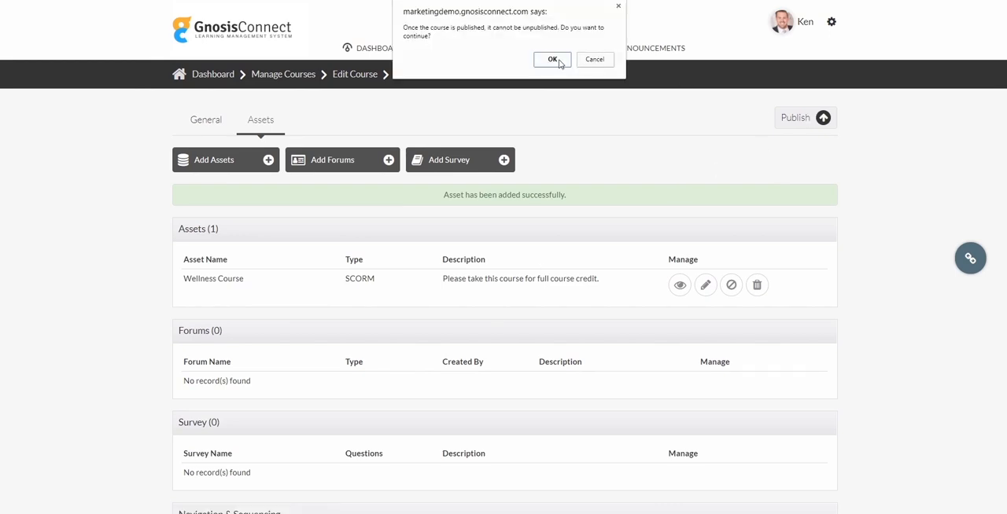
left_click(553, 60)
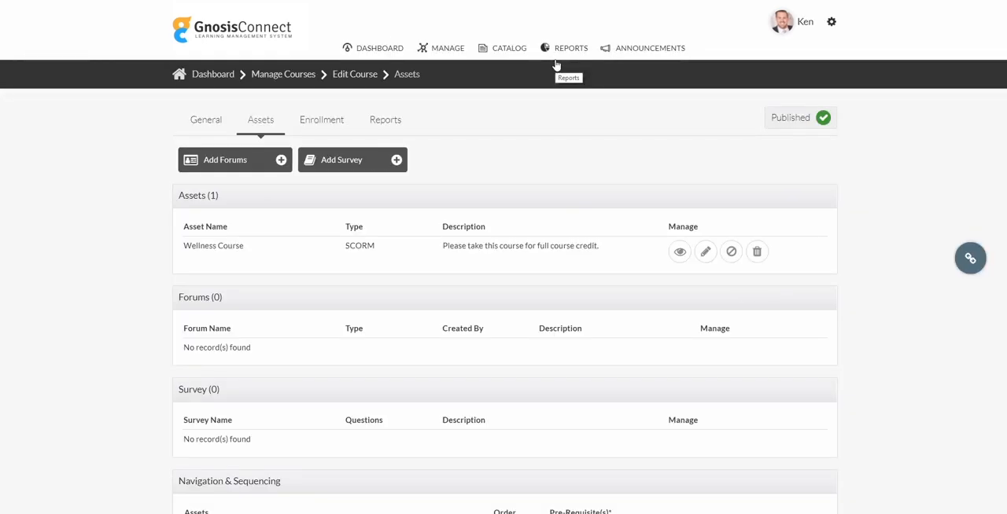
left_click(321, 120)
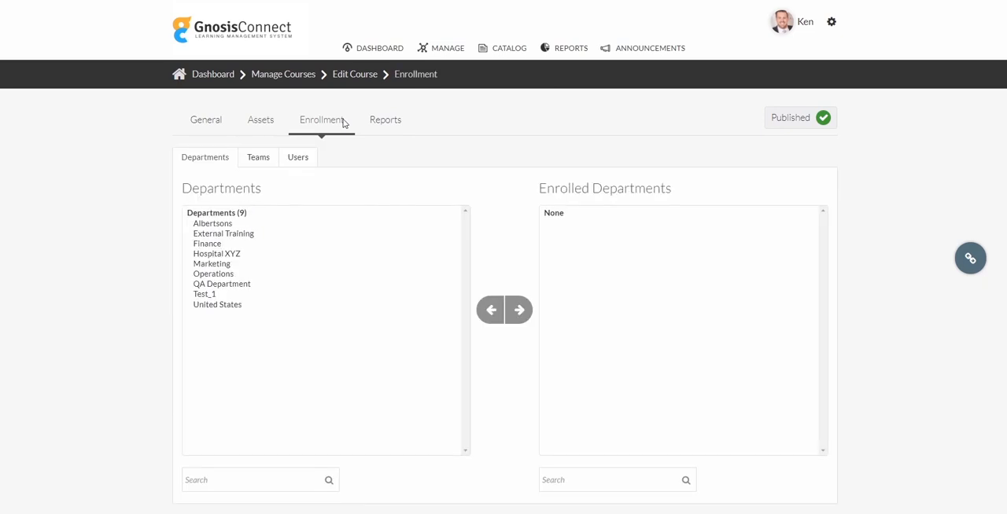
left_click(258, 157)
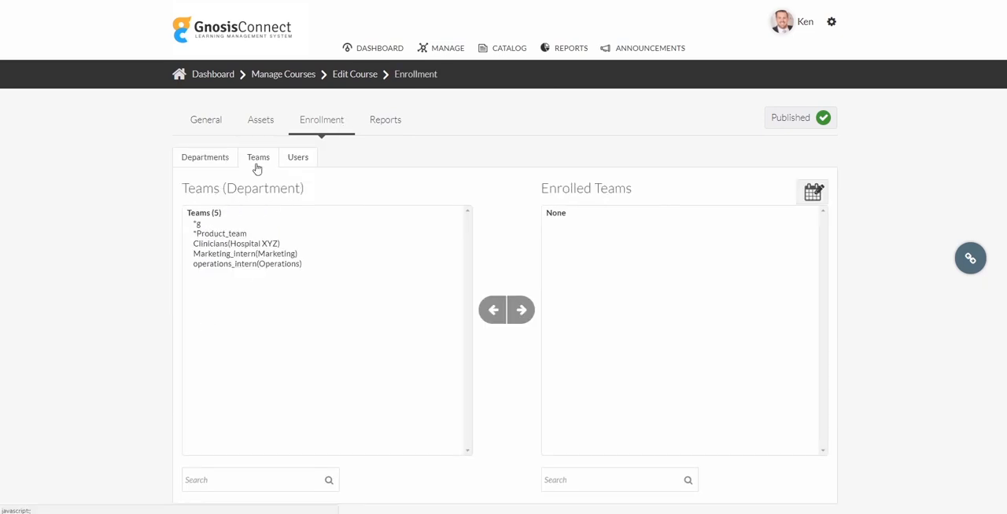
left_click(297, 158)
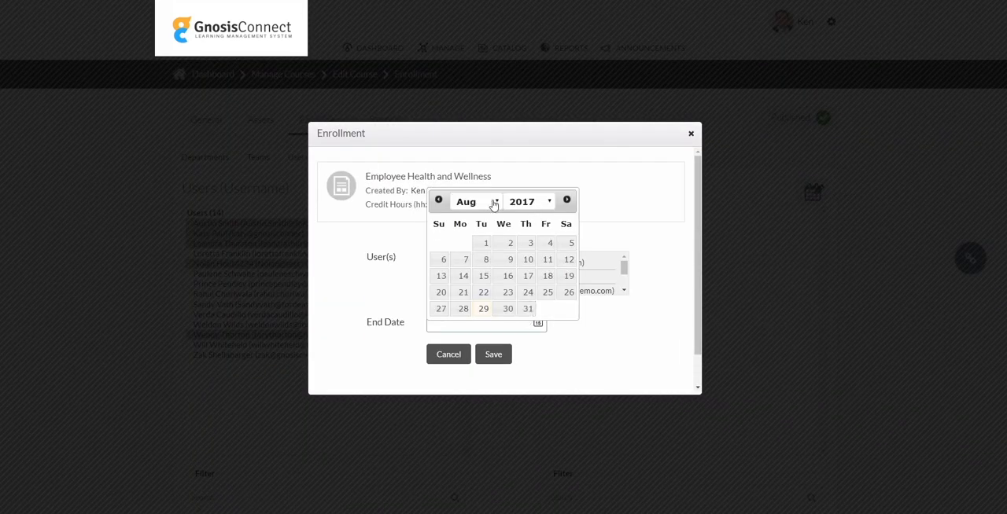
left_click(449, 354)
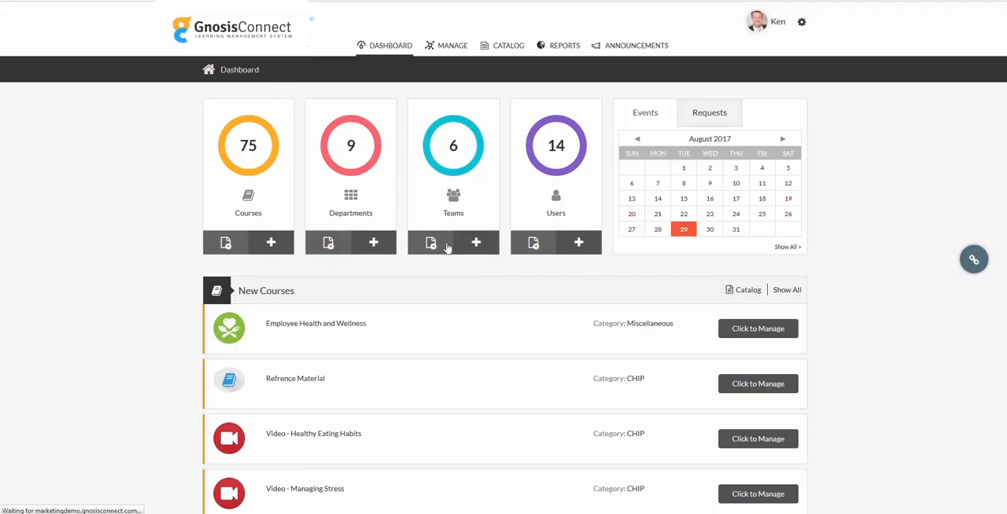
- Enroll the Payroll Specialist team in Finance 3044 and Finance management
left_click(430, 242)
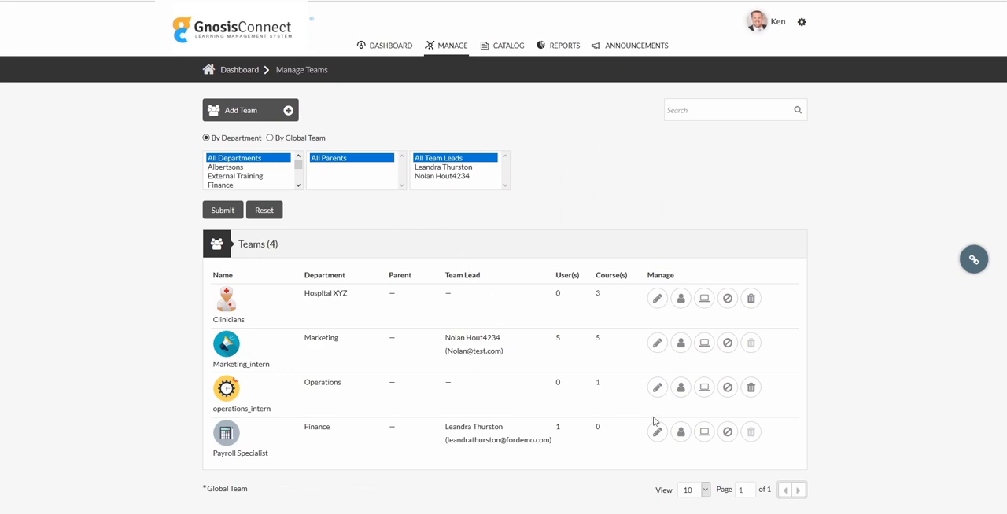
mouse_move(704, 432)
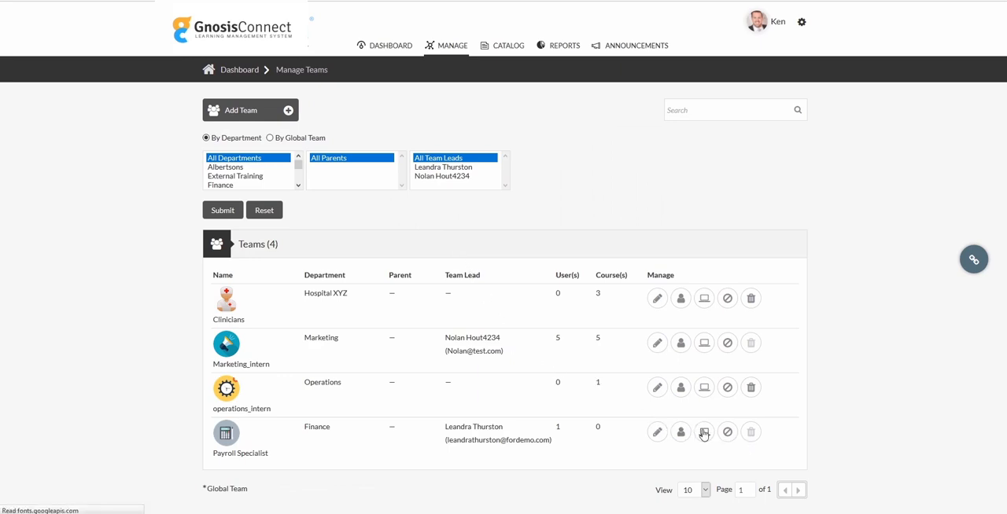
left_click(703, 432)
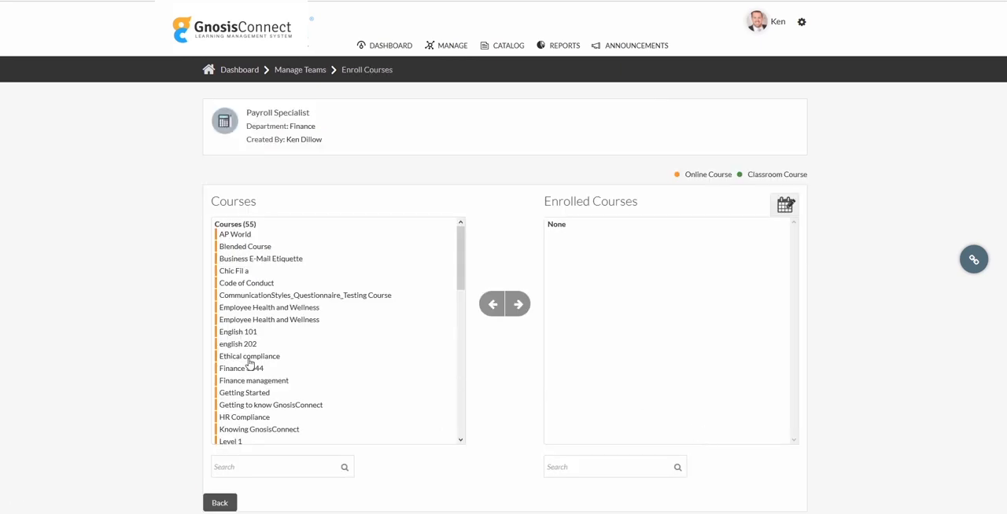
left_click(241, 368)
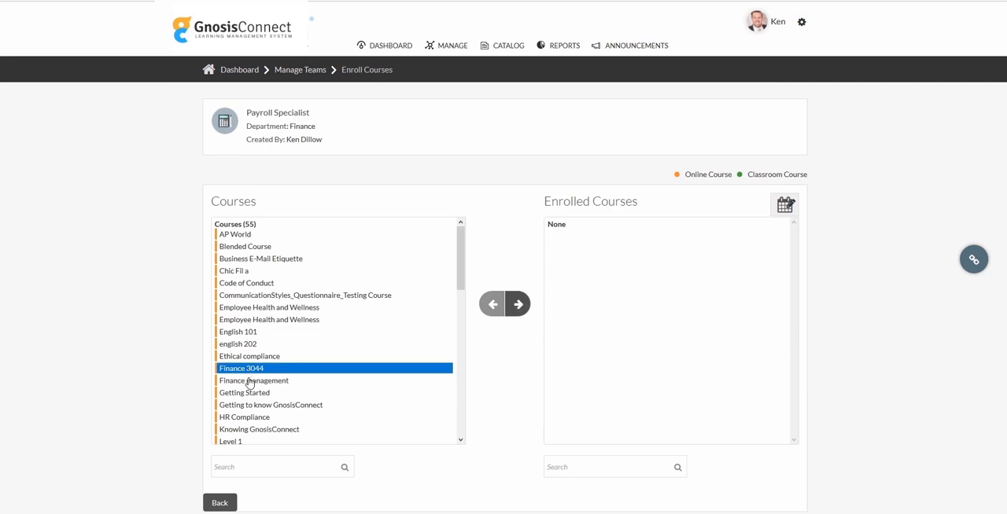
left_click(254, 381)
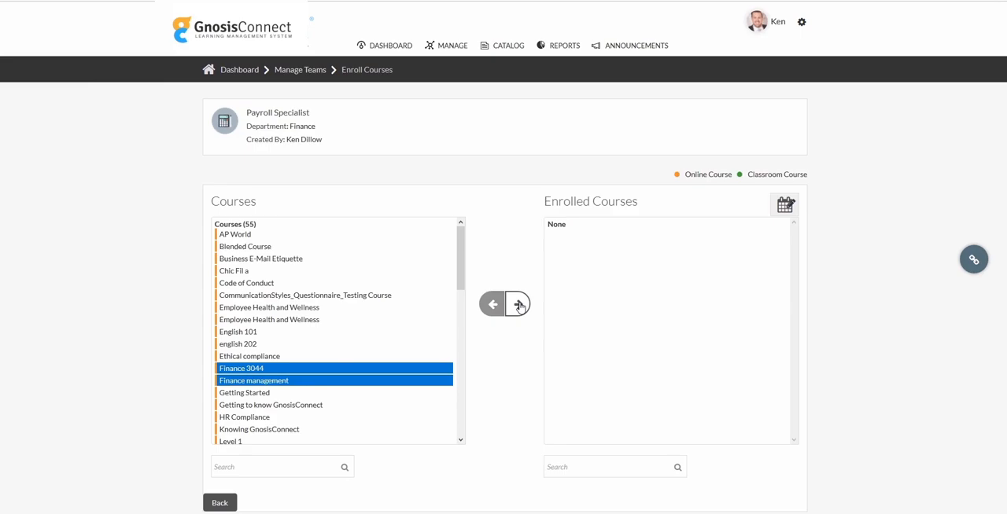
left_click(518, 304)
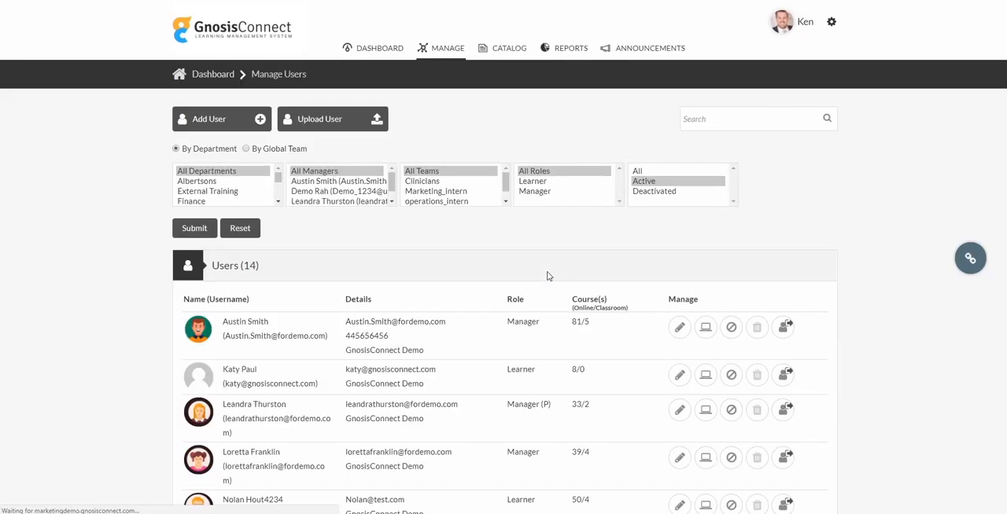
scroll("down", 3)
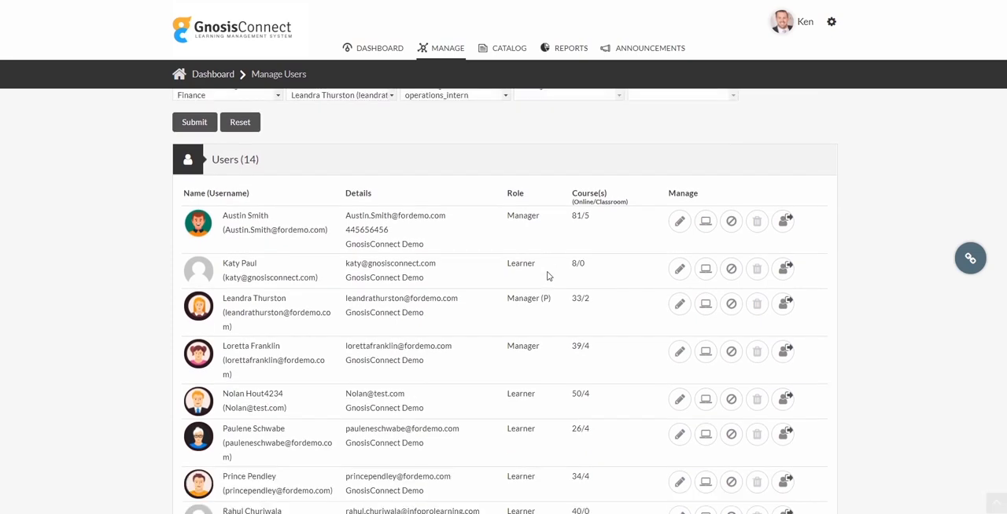
mouse_move(678, 434)
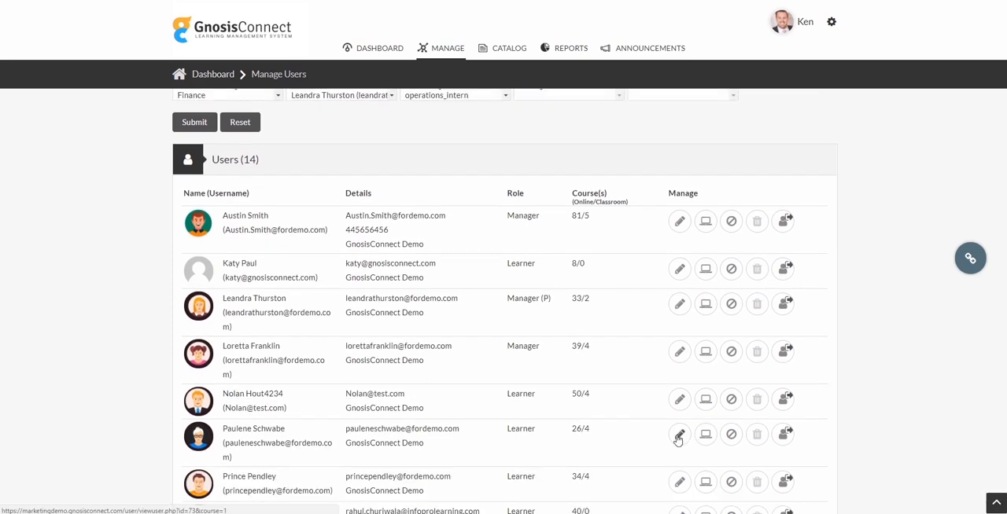
left_click(679, 435)
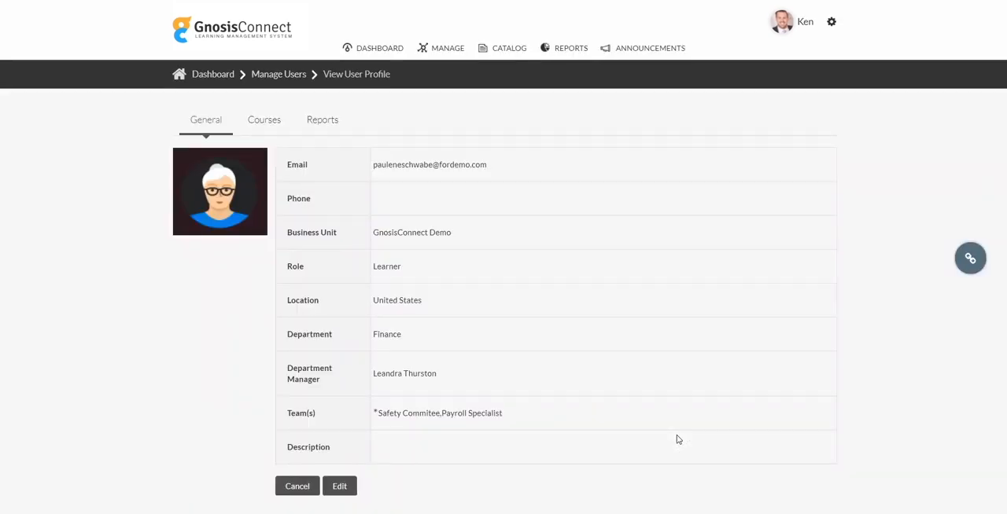
mouse_move(377, 334)
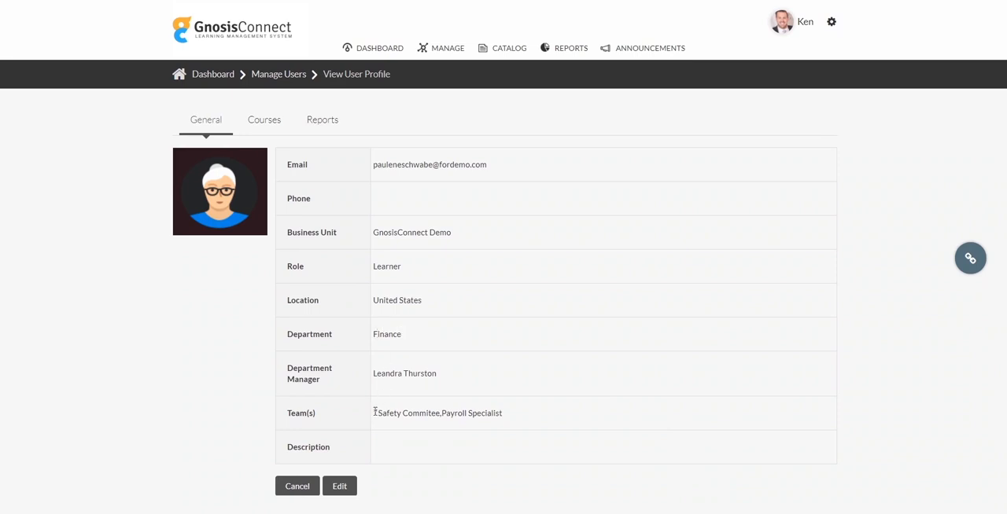
- Open the course Marketplace and browse the Business Skills category
left_click(453, 45)
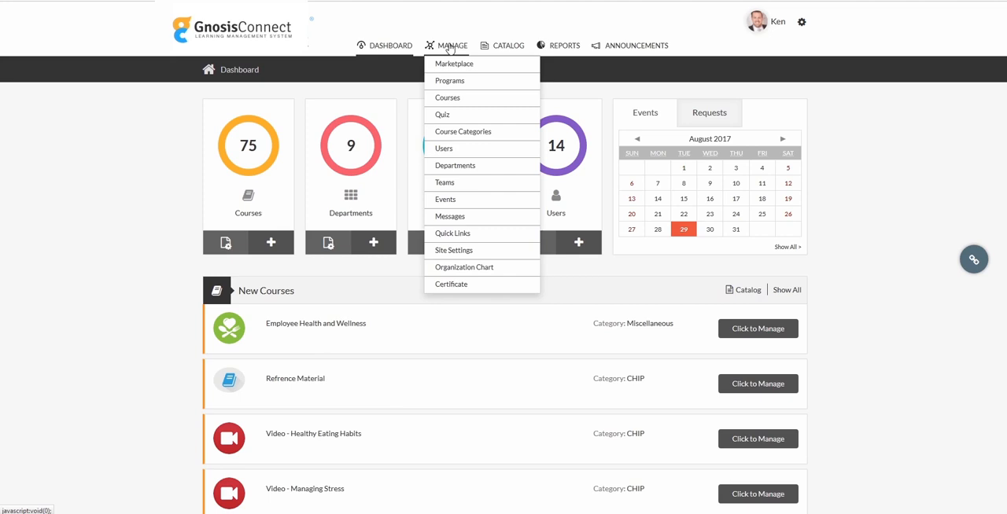
left_click(454, 64)
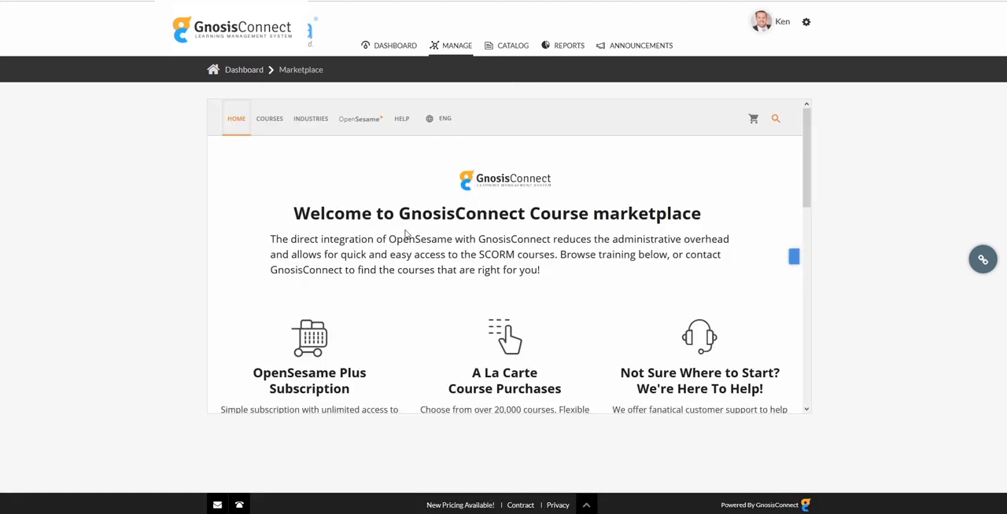
scroll("down", 3)
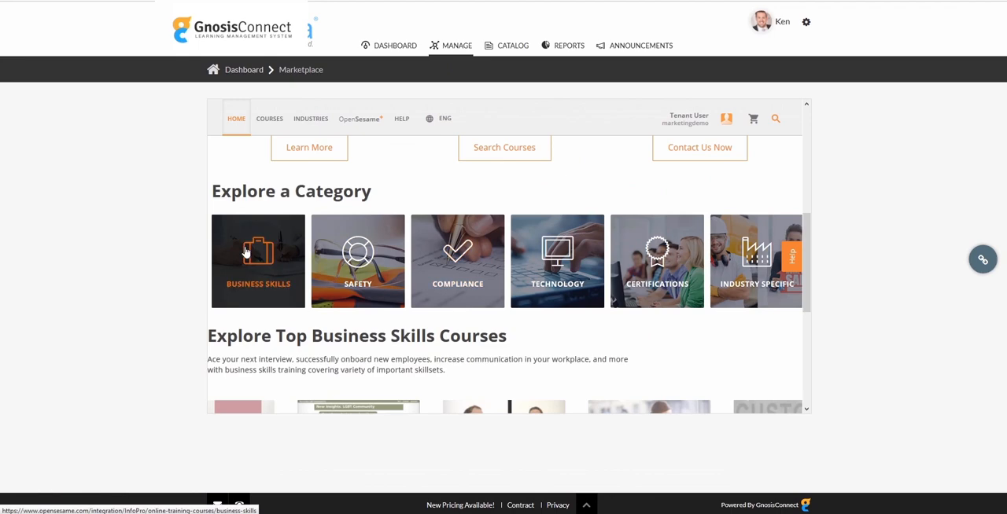
left_click(269, 119)
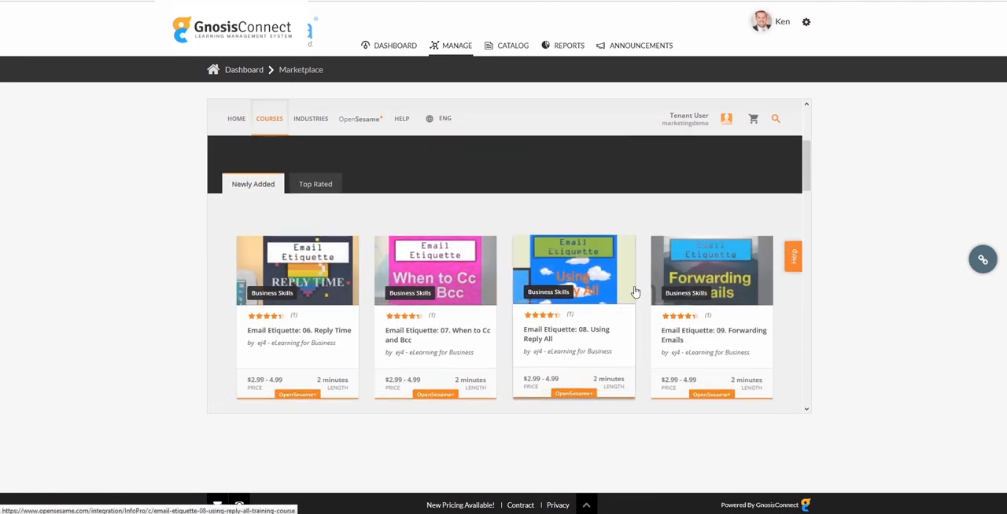
mouse_move(696, 295)
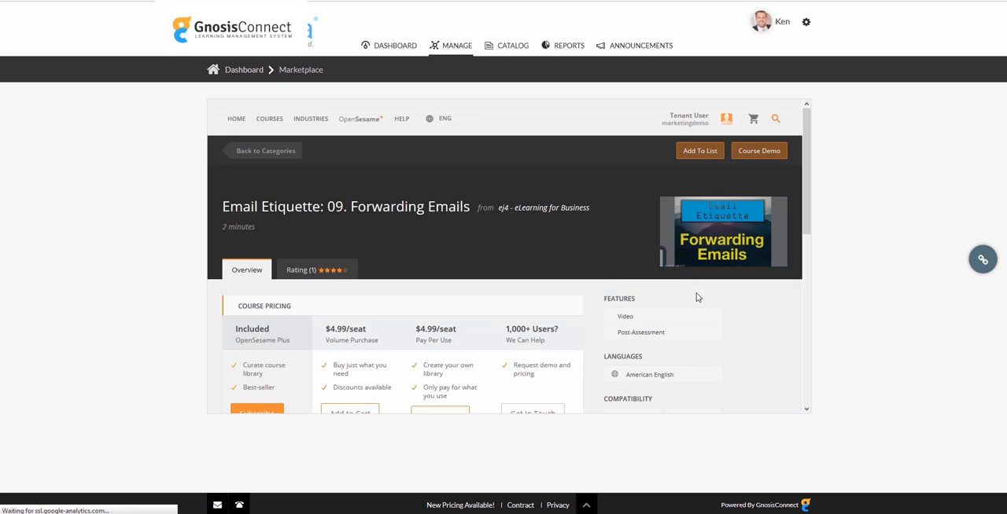
- Add 100 learner seats of Email Etiquette: 09. Forwarding Emails to the cart
scroll("down", 3)
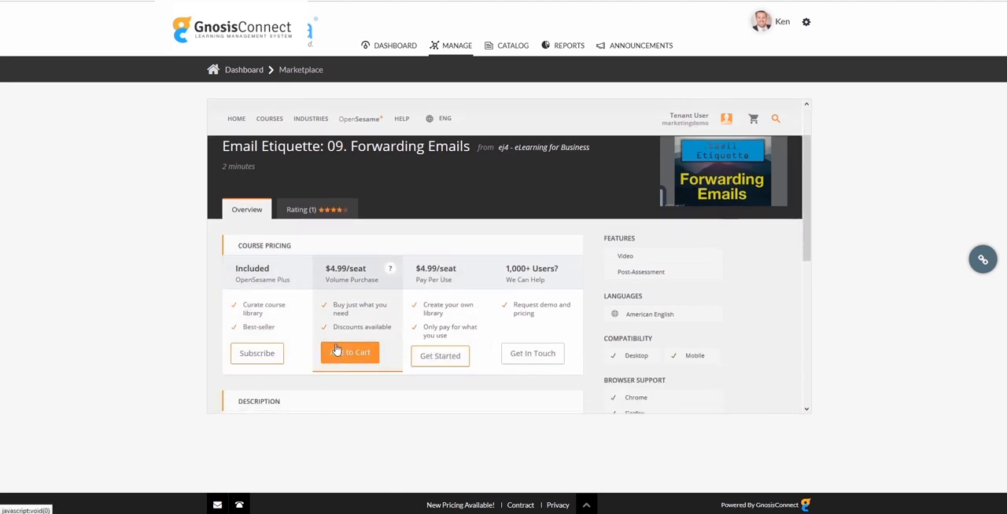
left_click(350, 351)
type("100")
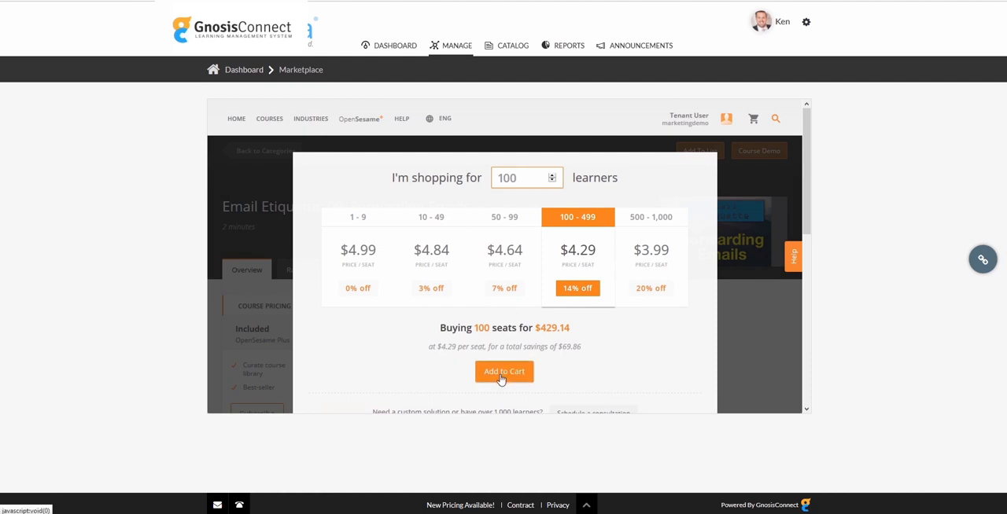
left_click(503, 372)
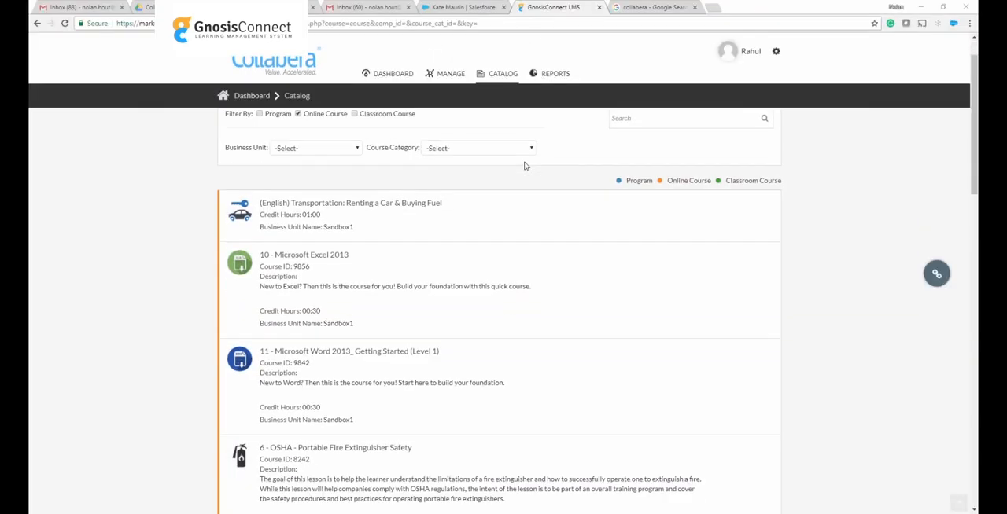
- Go back to the Dashboard through the top navigation bar
scroll("down", 3)
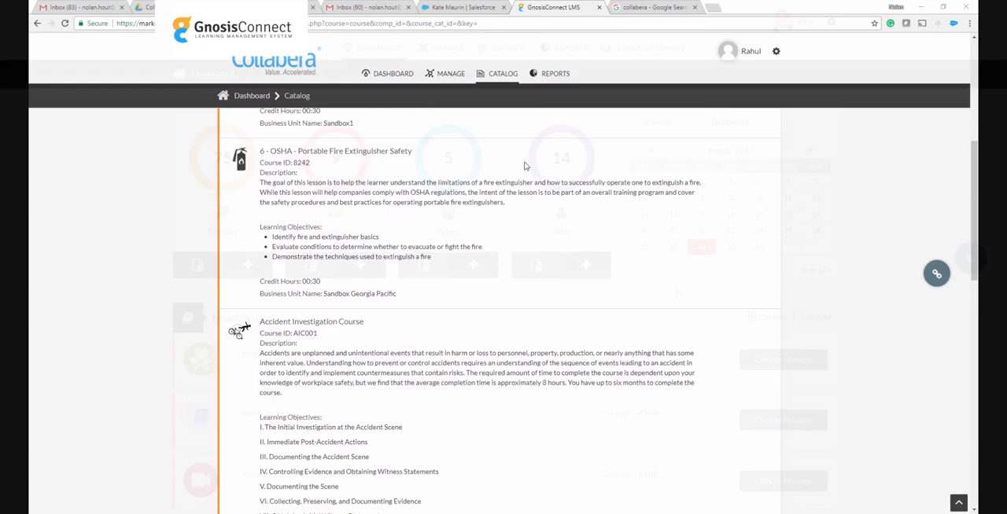
left_click(380, 48)
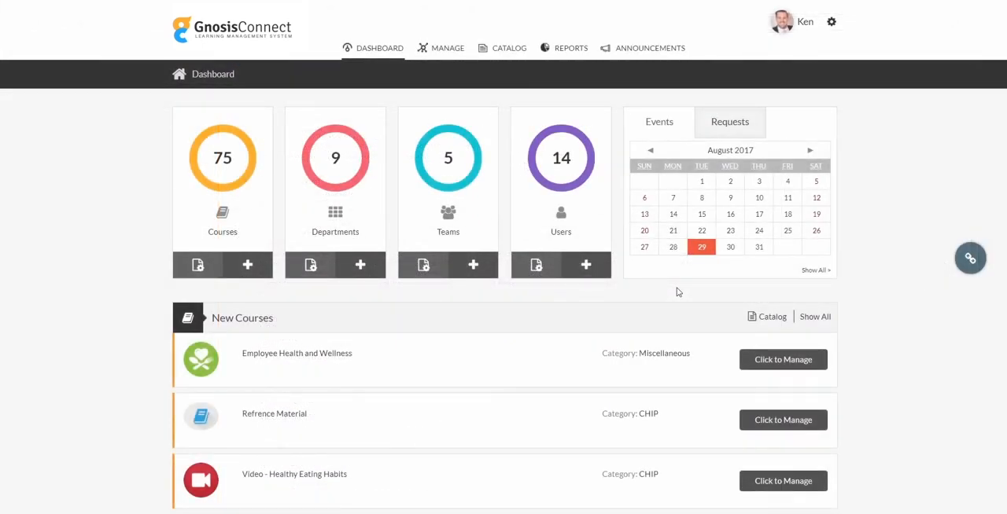
mouse_move(571, 48)
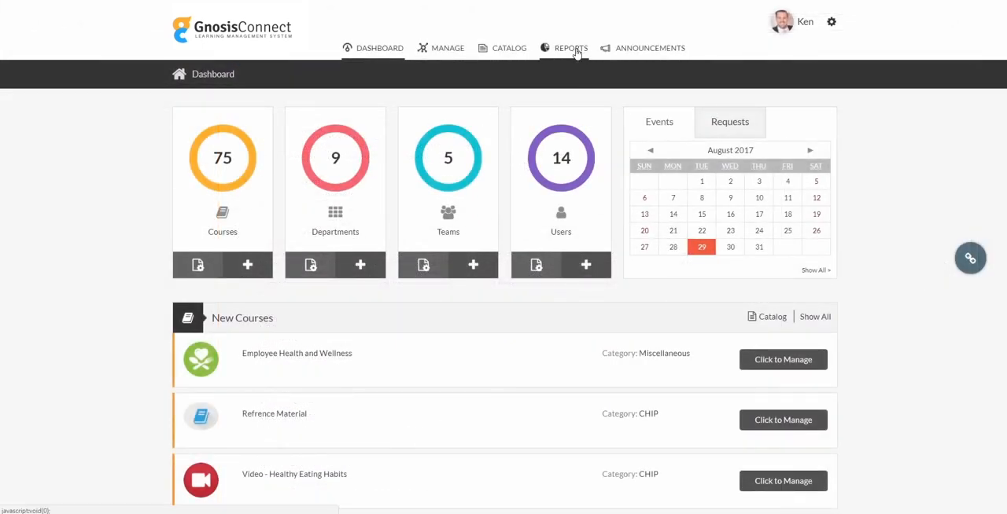
- Open the Online Course Usage Report and scroll down to its per-course table
left_click(570, 48)
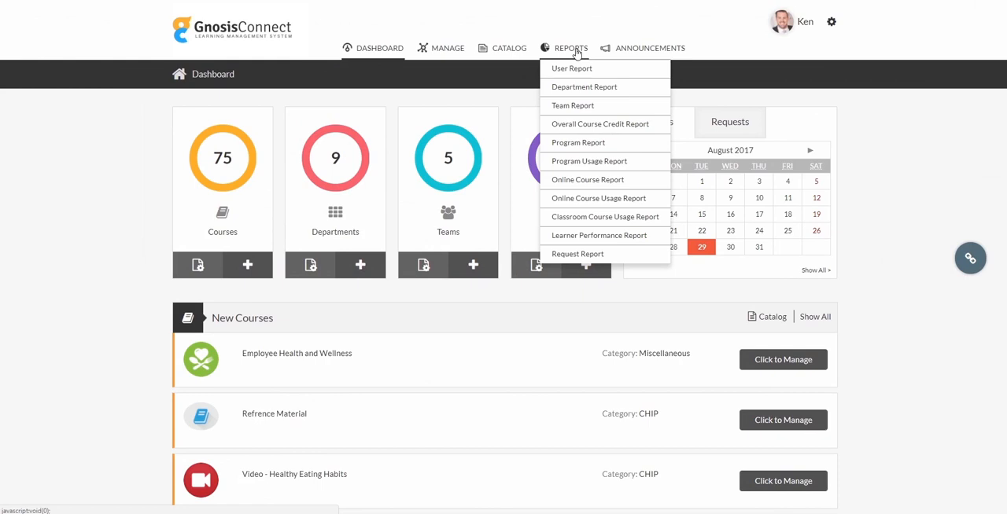
mouse_move(573, 105)
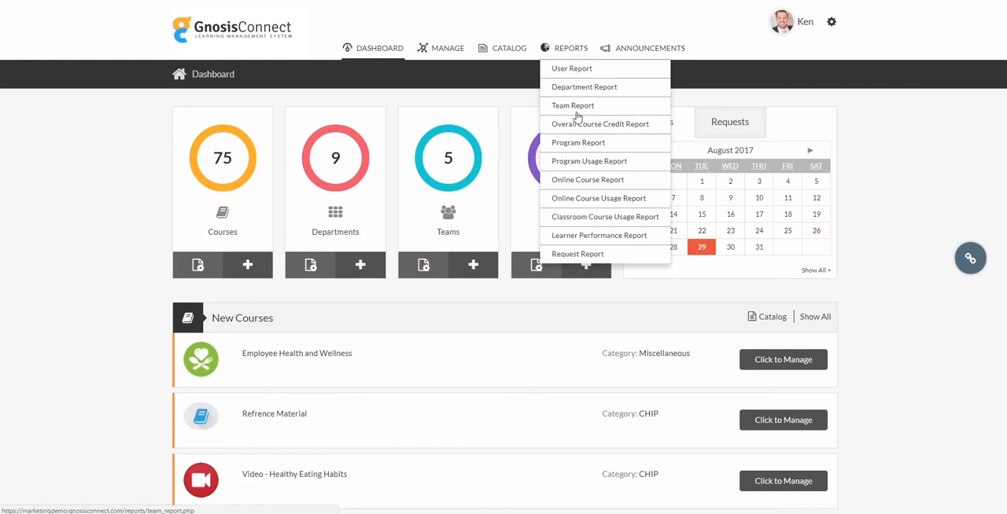
mouse_move(569, 195)
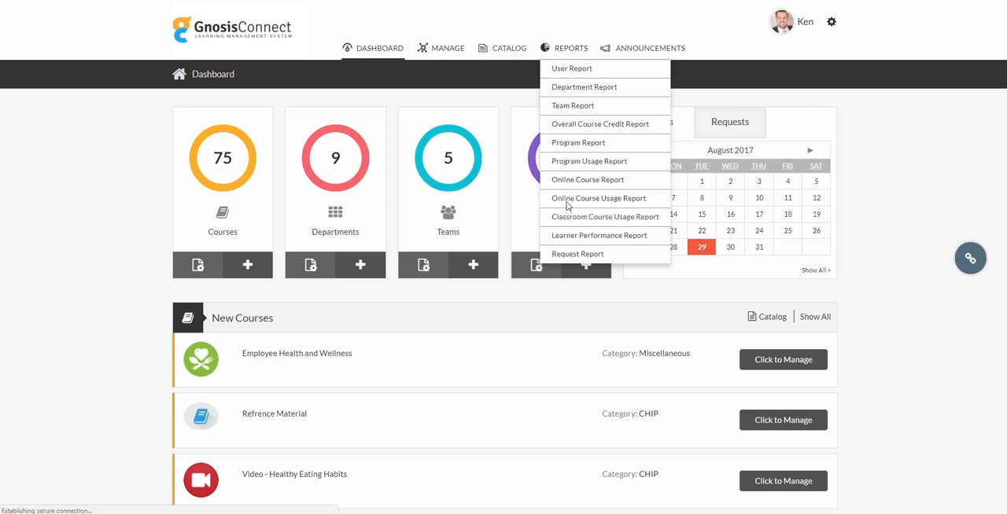
left_click(597, 198)
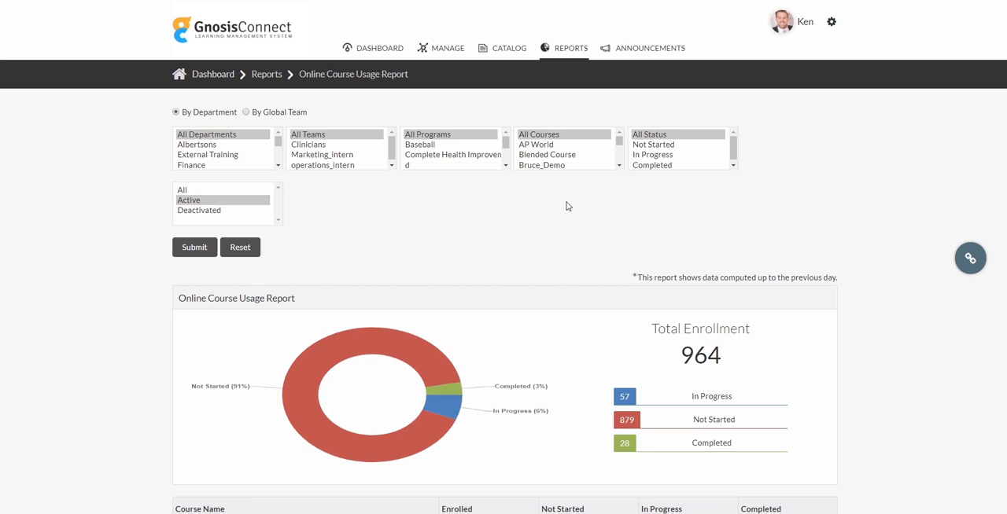
mouse_move(465, 203)
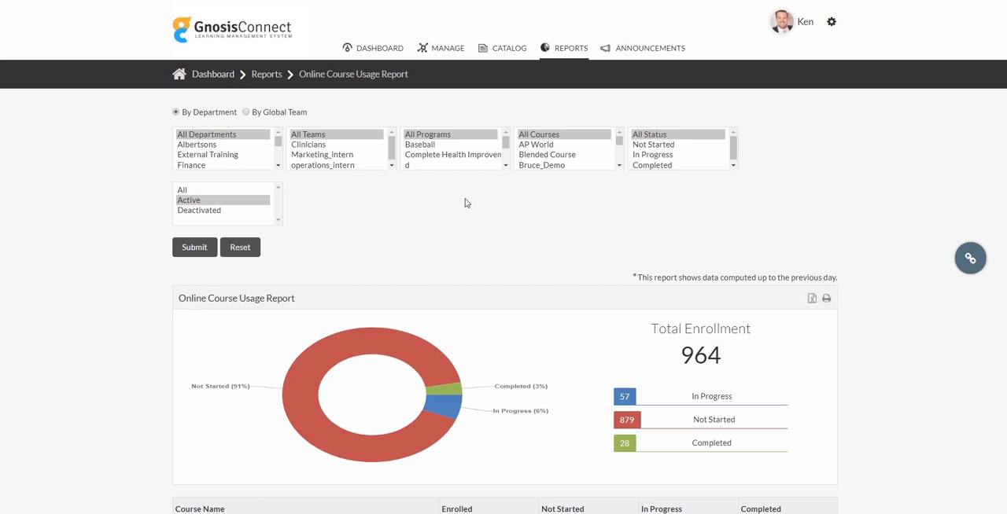
scroll("down", 3)
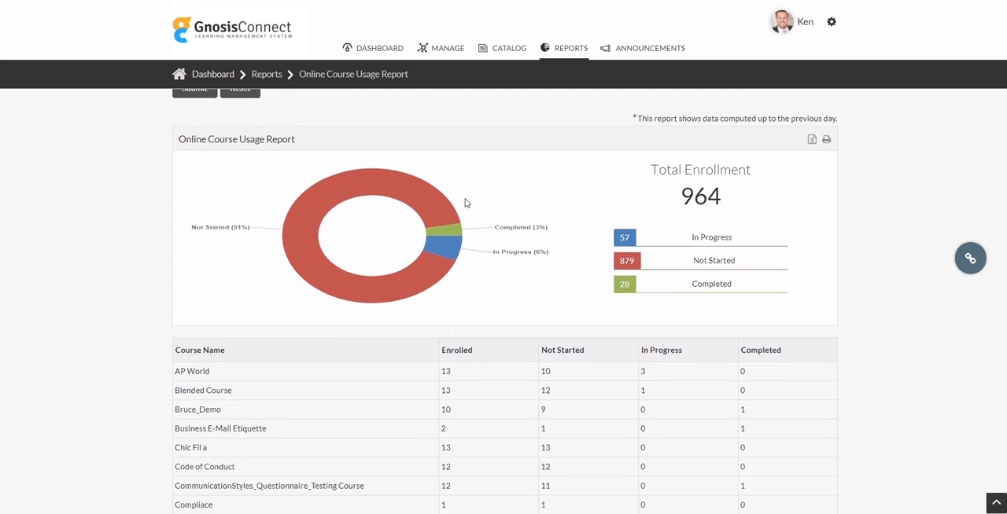
scroll("down", 3)
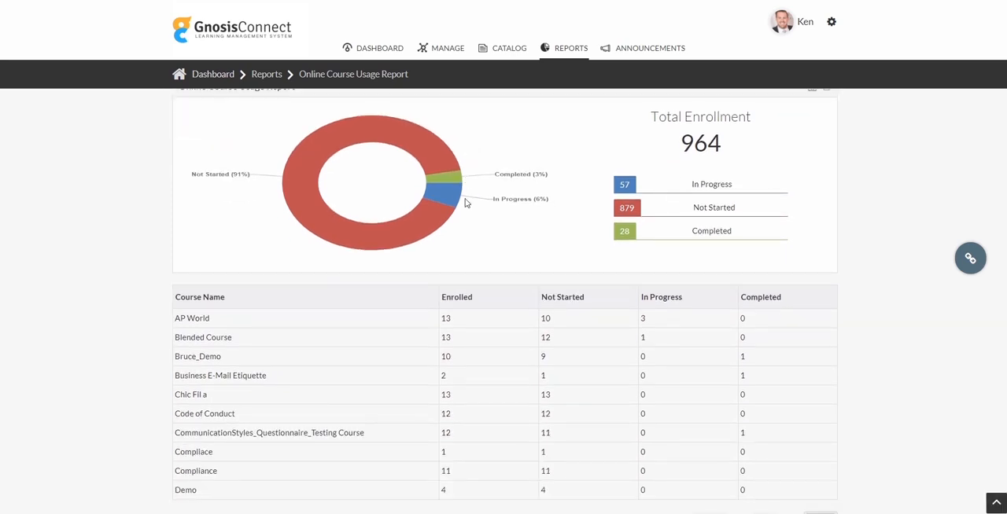
mouse_move(211, 340)
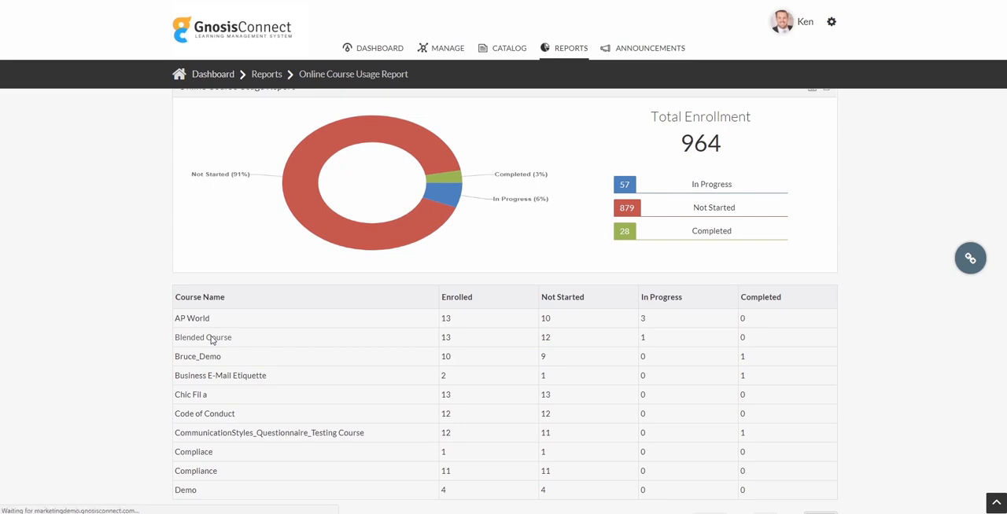
- Drill into Blended Course's Overall User Progress Report from the usage table
left_click(203, 338)
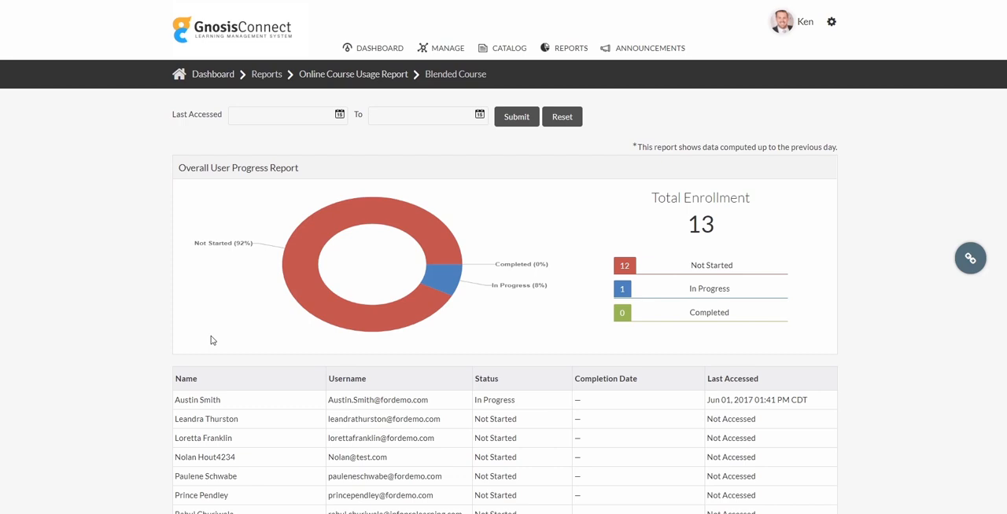
mouse_move(449, 224)
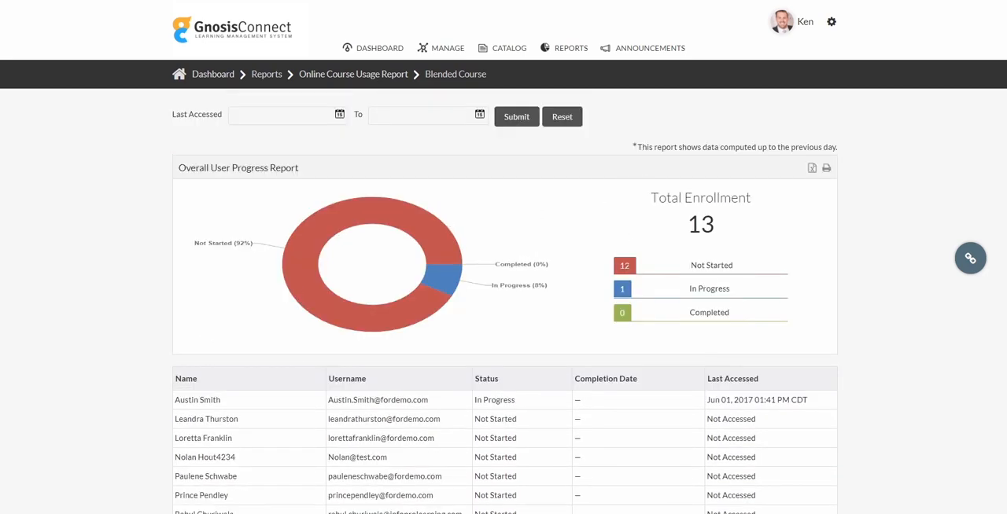
mouse_move(342, 400)
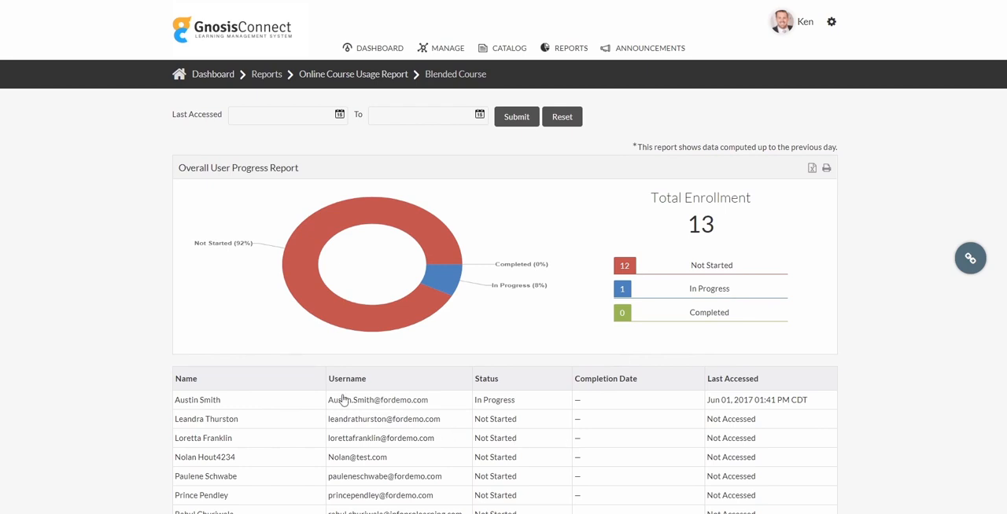
mouse_move(258, 498)
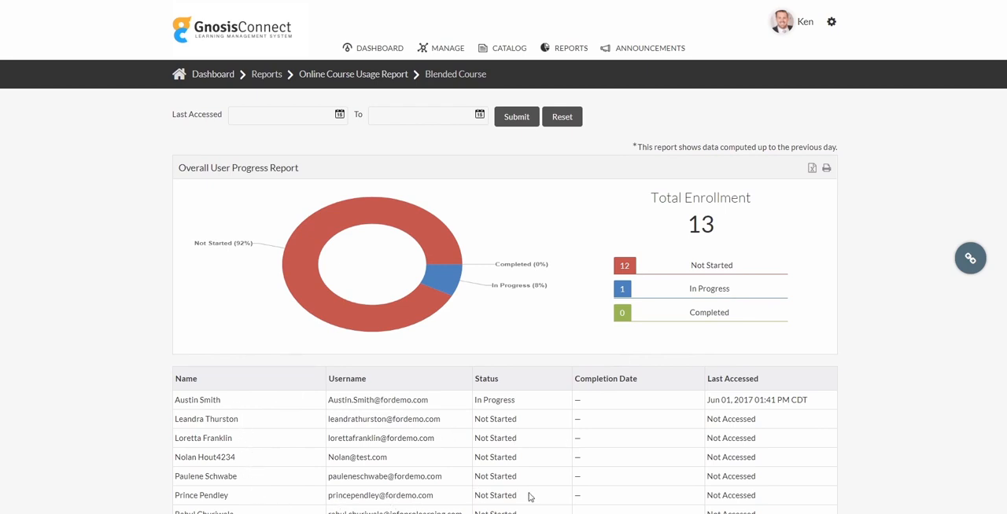
mouse_move(775, 260)
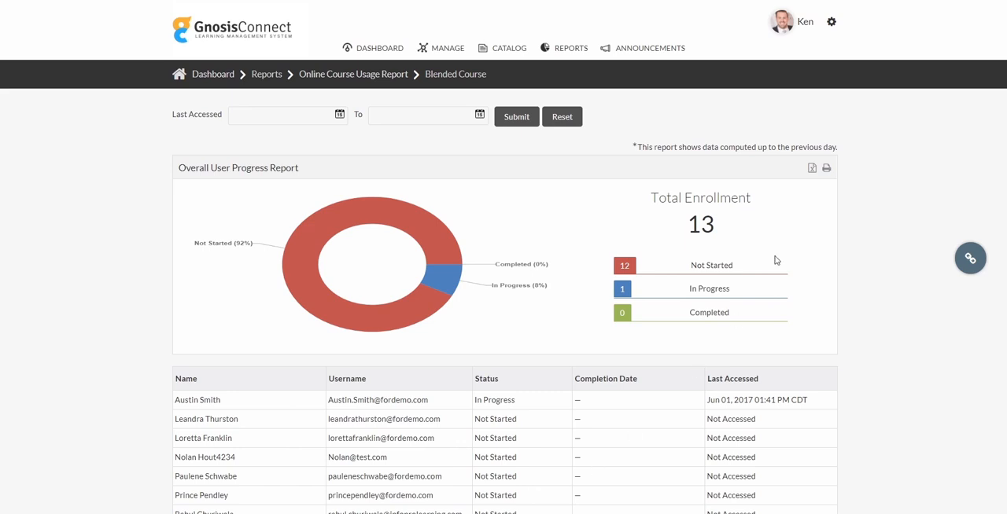
mouse_move(826, 167)
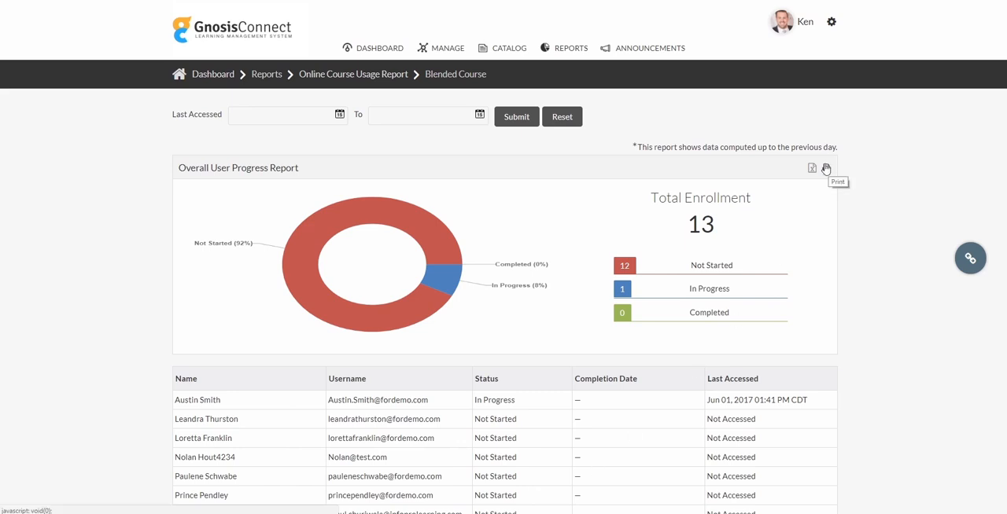
mouse_move(811, 168)
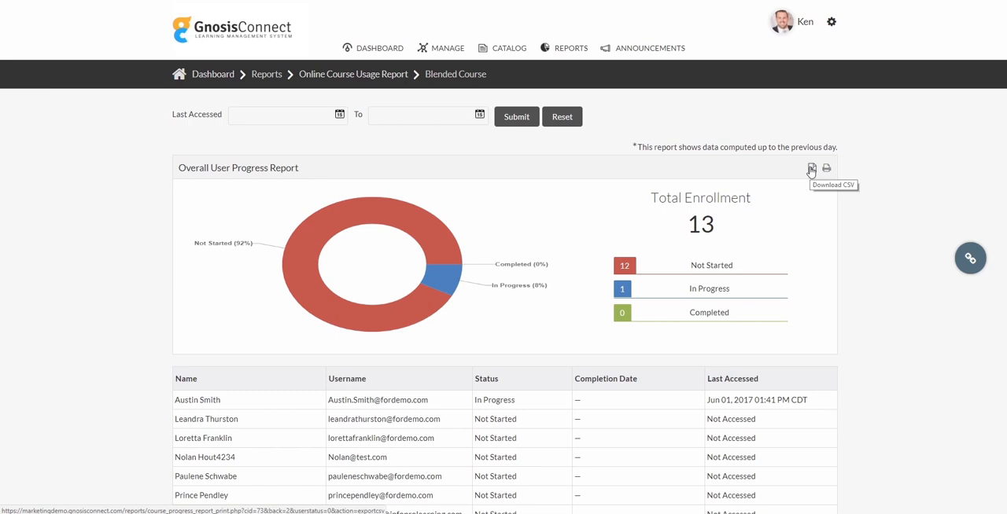
mouse_move(737, 364)
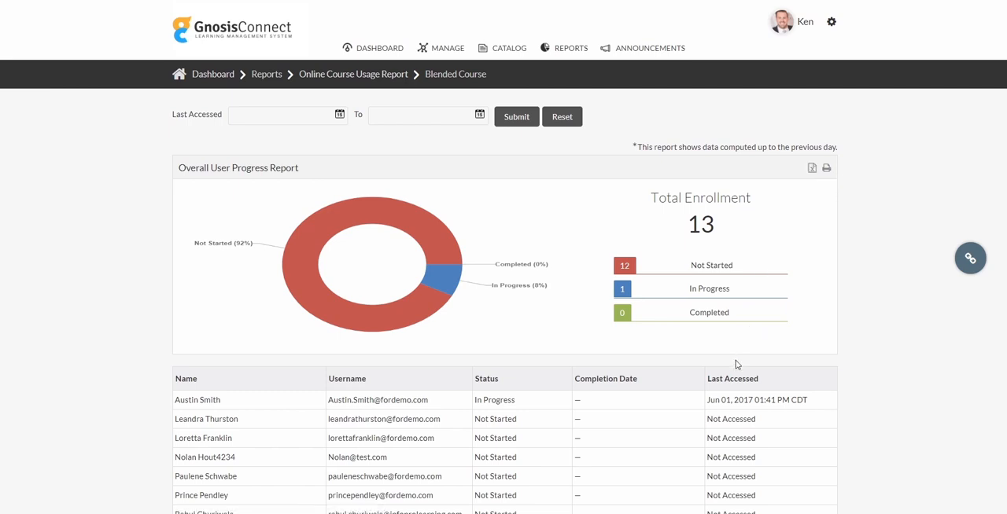
mouse_move(218, 405)
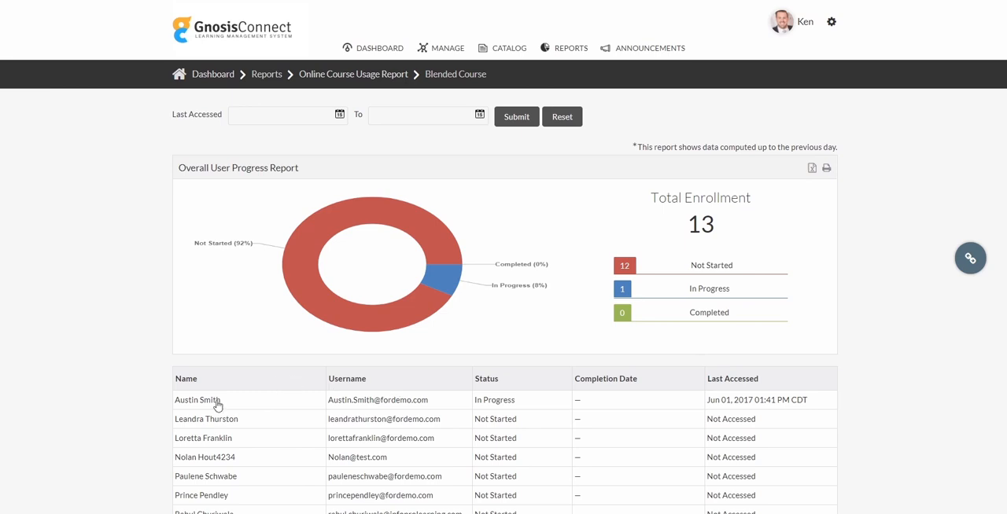
- Open the in-progress learner's individual report and scroll through their course-by-course list
left_click(197, 400)
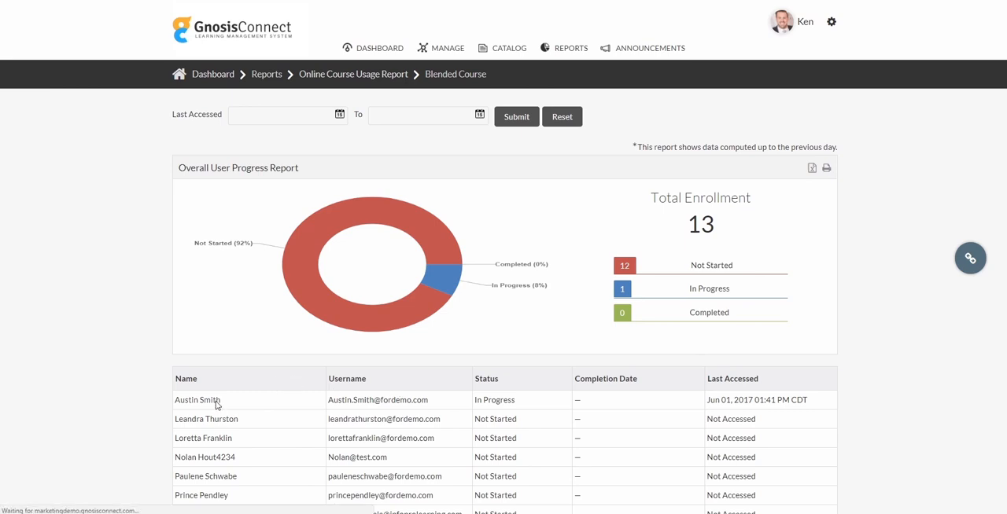
left_click(197, 400)
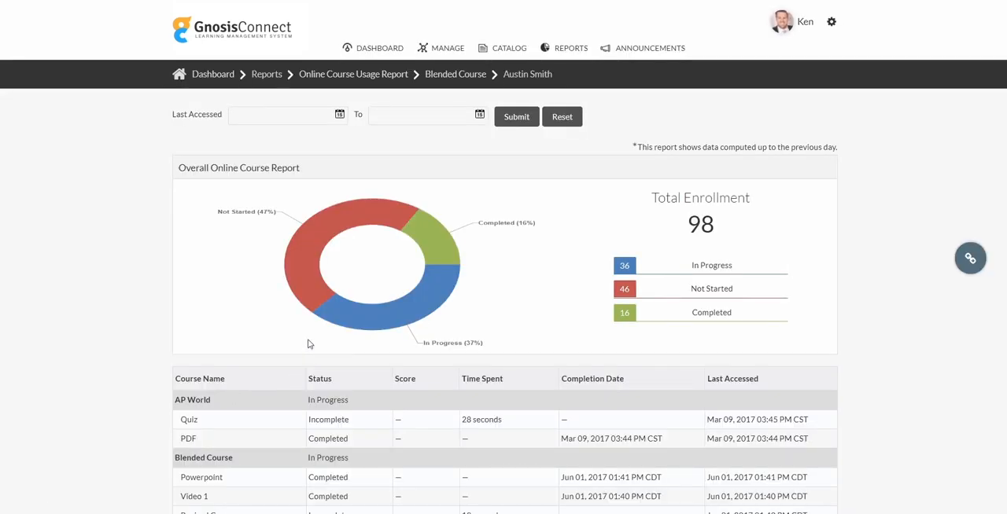
scroll("down", 3)
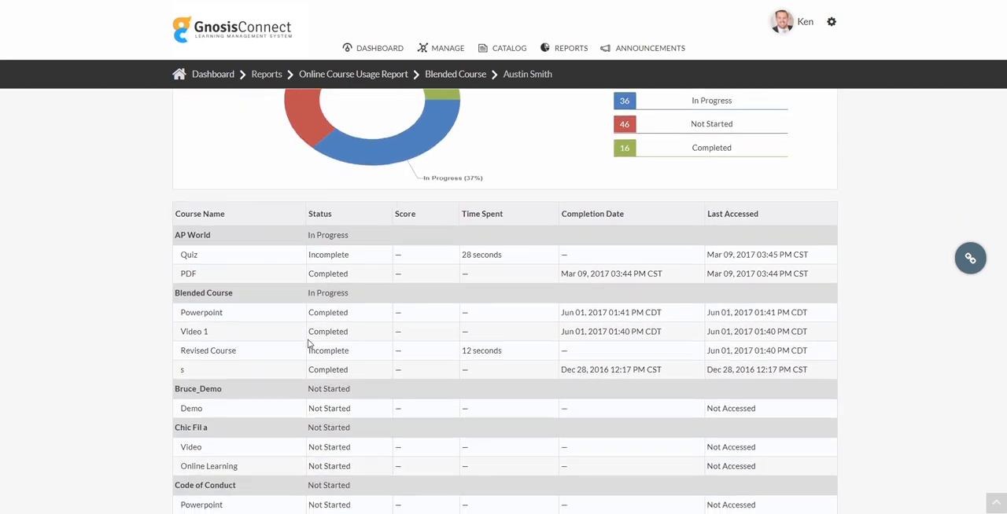
scroll("down", 3)
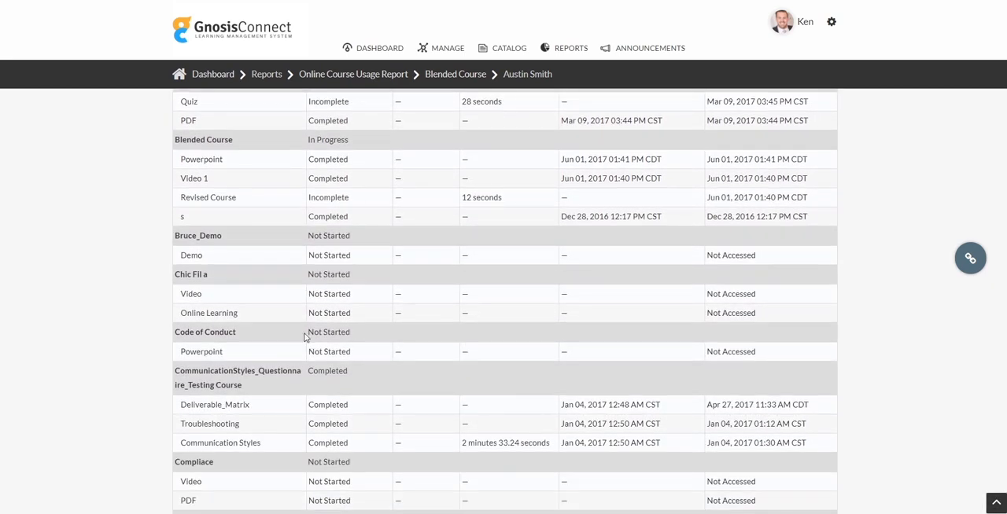
scroll("down", 3)
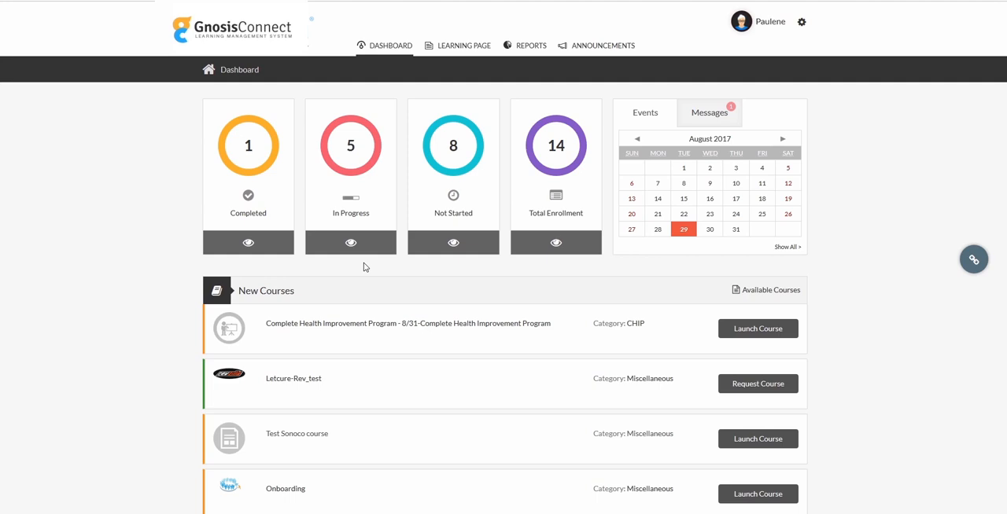
mouse_move(453, 242)
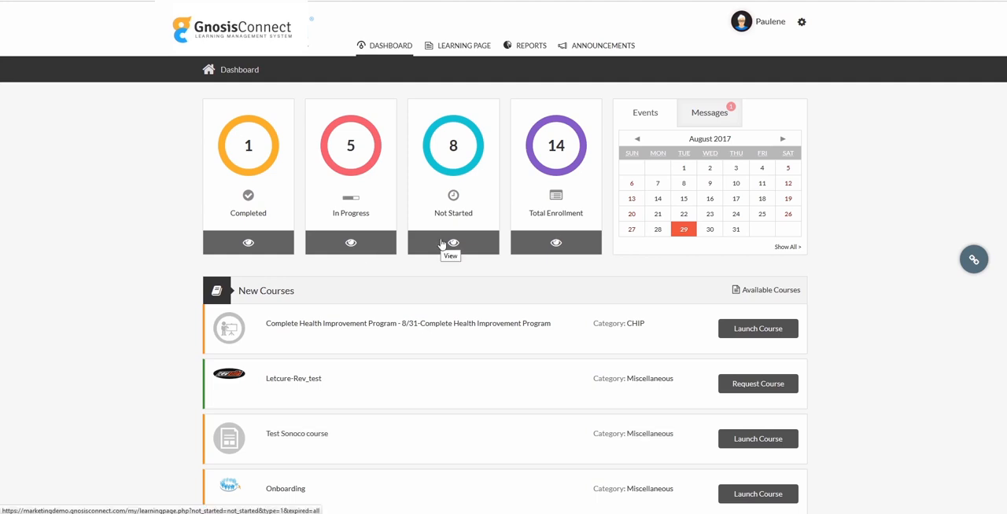
- List the not-started courses and expand Employee Health and Wellness to show its SCORM activity
left_click(453, 242)
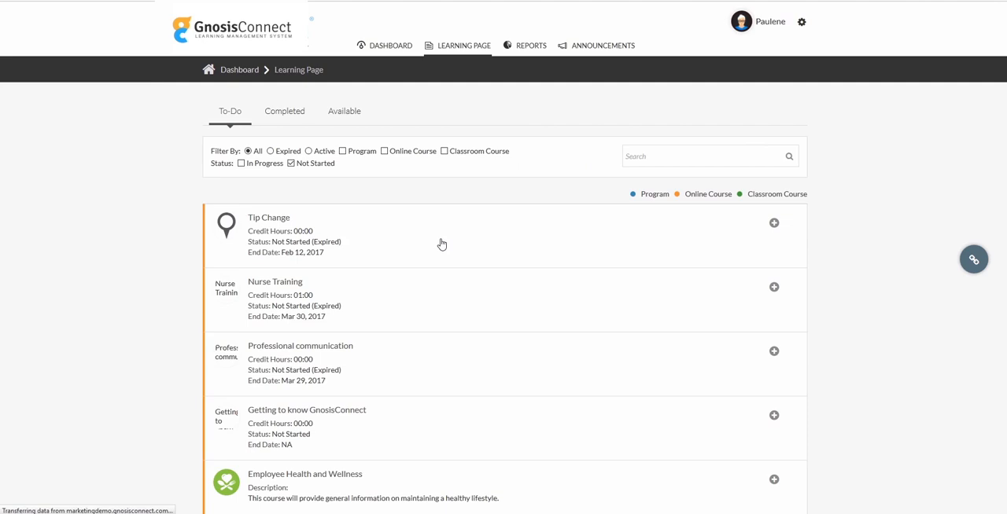
scroll("down", 3)
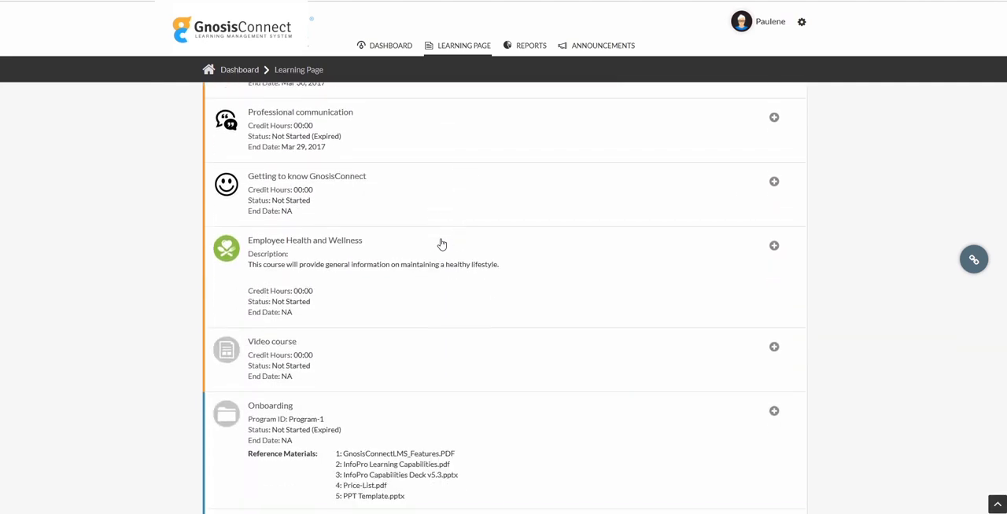
left_click(773, 245)
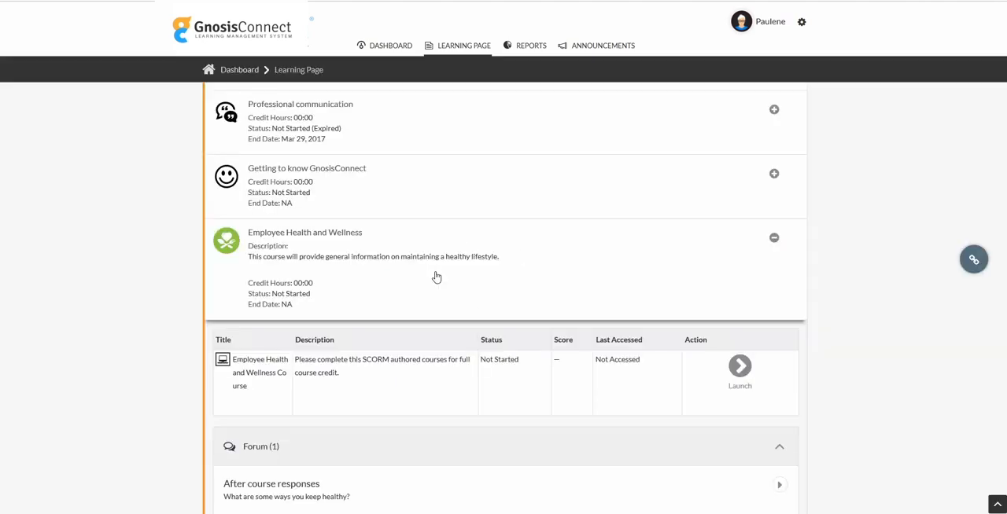
- Launch the Employee Health and Wellness SCORM course and start its first lesson
left_click(739, 366)
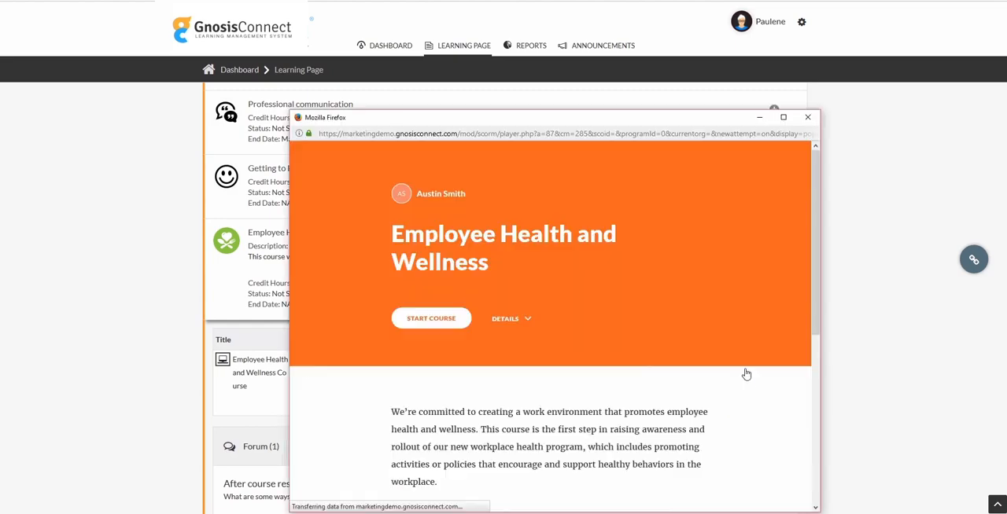
left_click(431, 318)
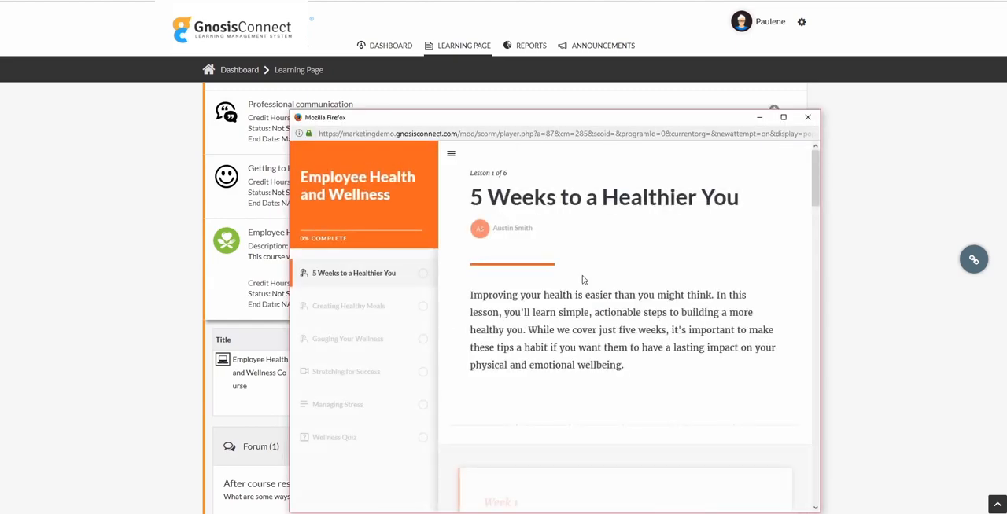
scroll("down", 3)
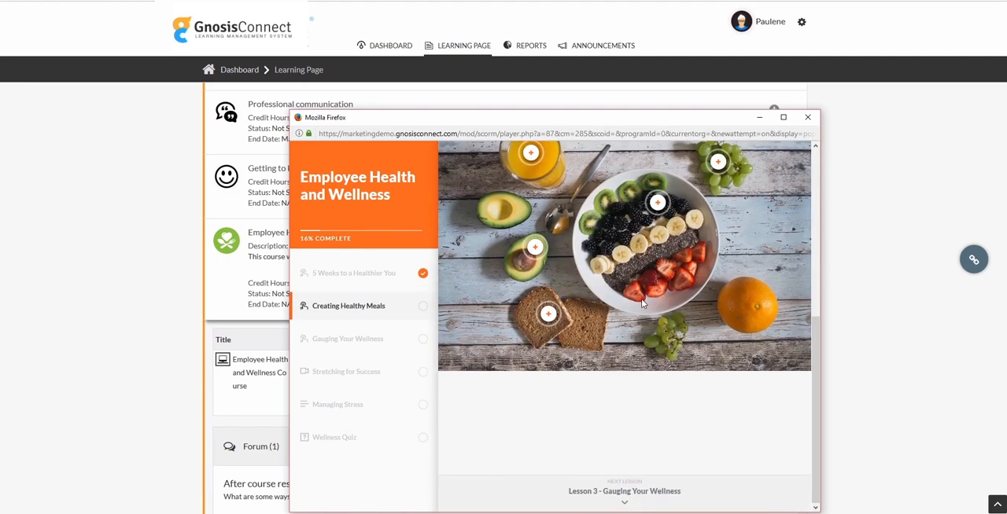
- Close the course player, relaunch the course, and close the player again
left_click(807, 118)
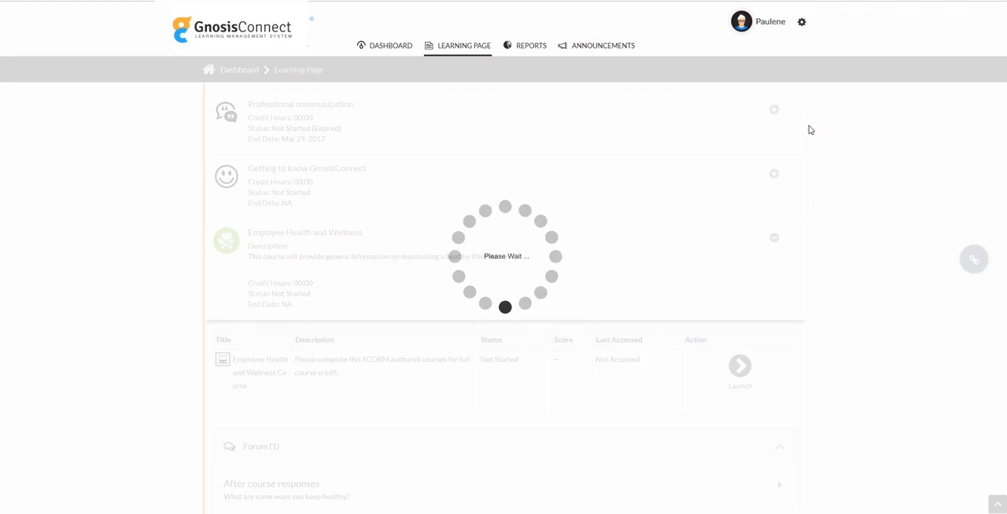
left_click(739, 366)
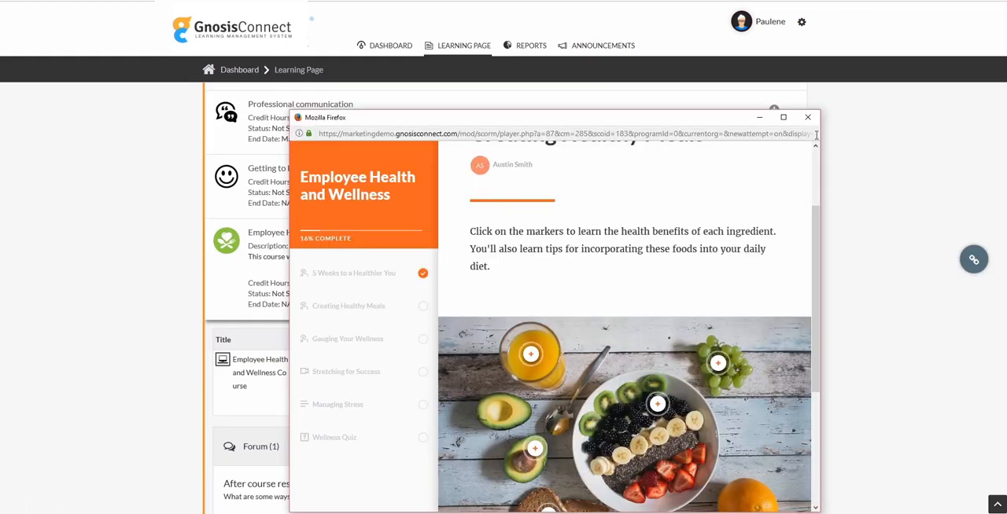
left_click(807, 117)
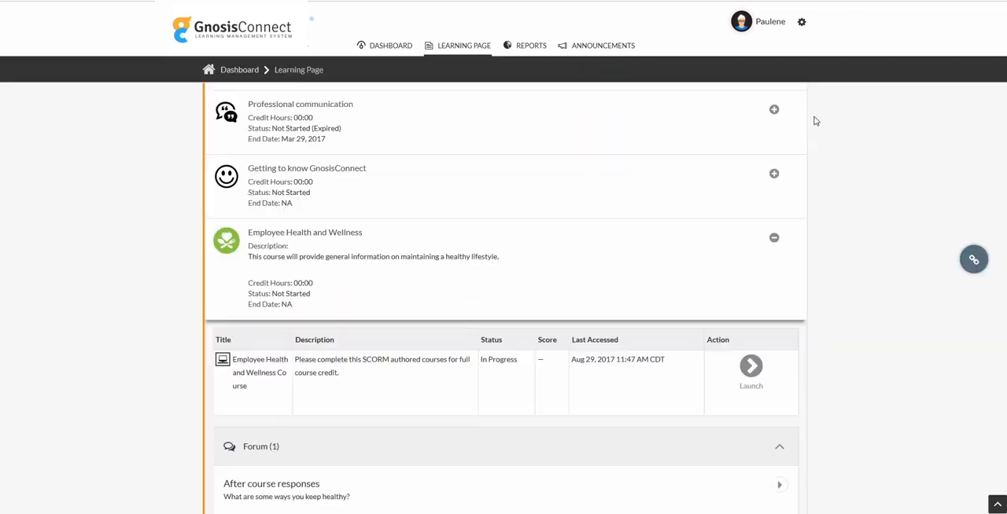
- Open the Reports dropdown listing credit, learner performance and user reports
left_click(531, 45)
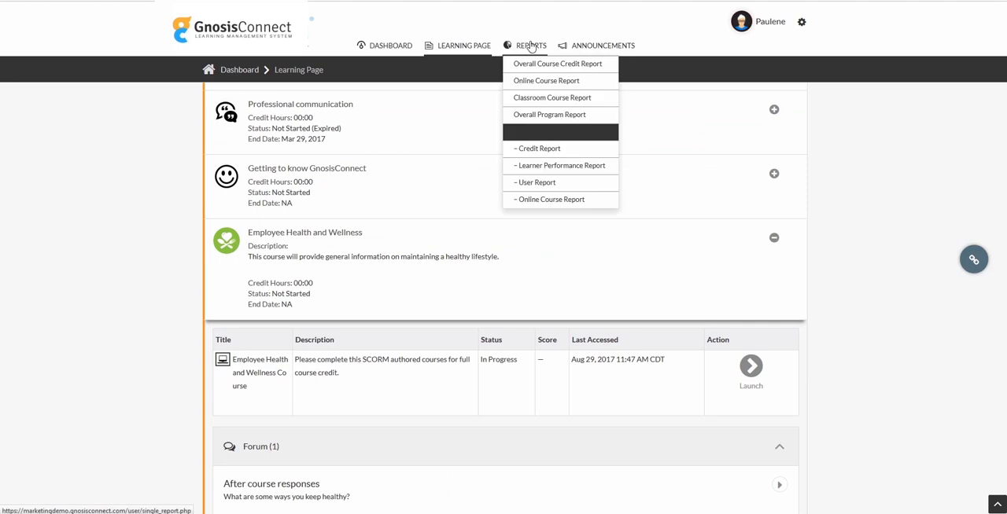
mouse_move(549, 114)
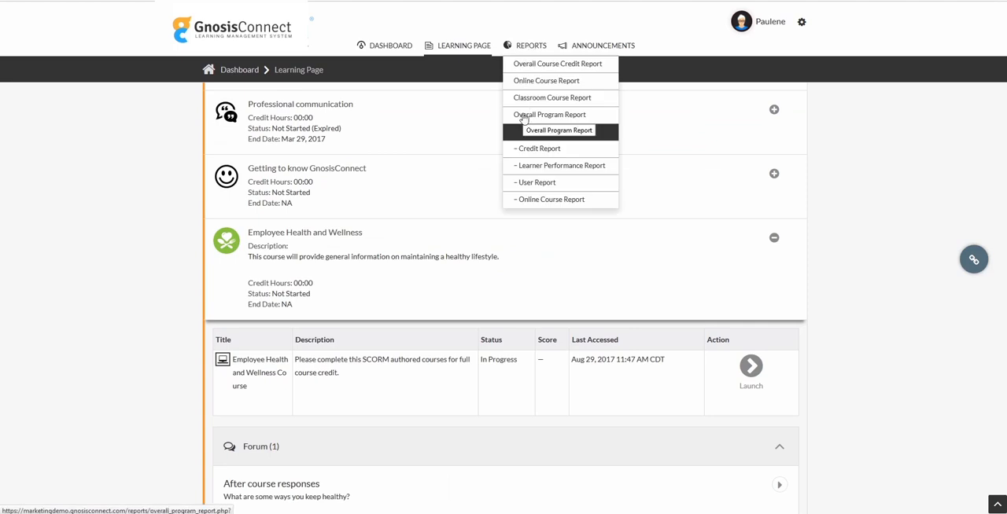
mouse_move(523, 199)
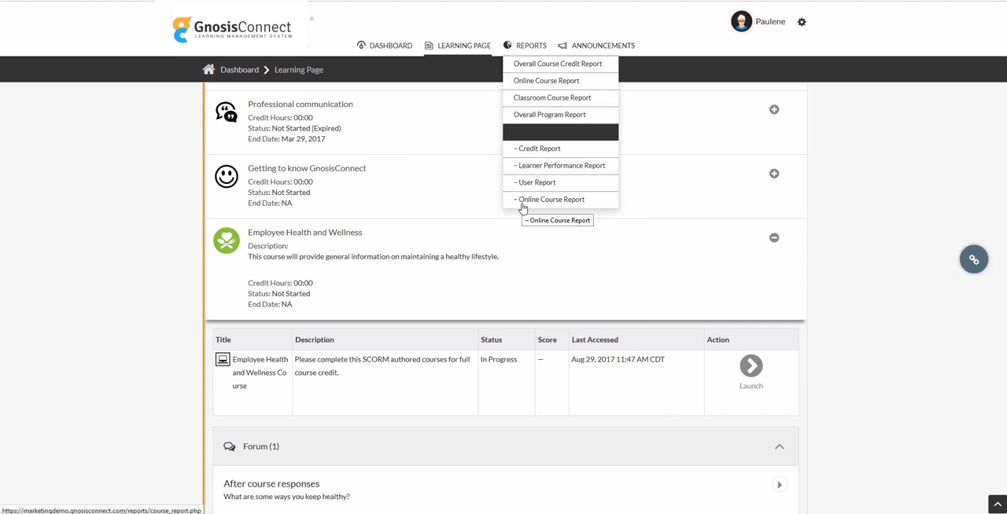
mouse_move(537, 71)
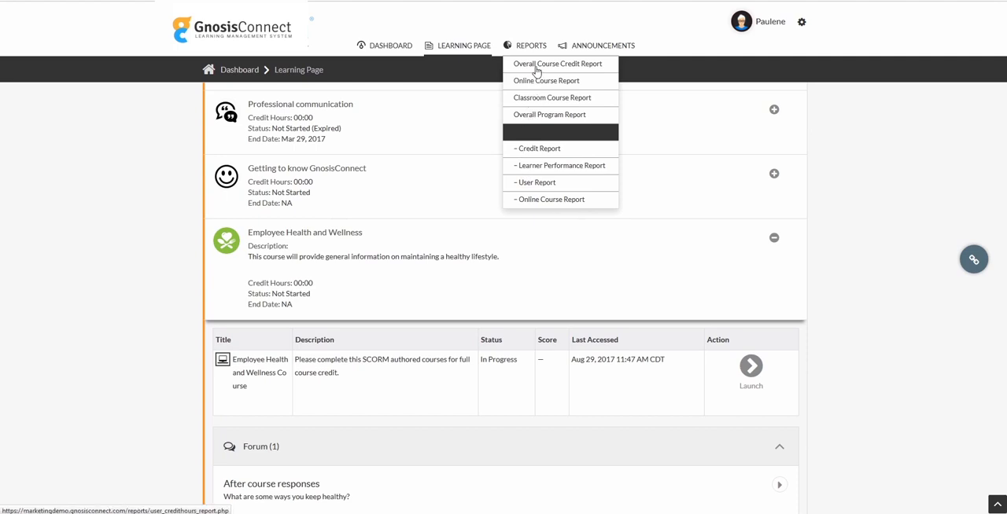
mouse_move(545, 80)
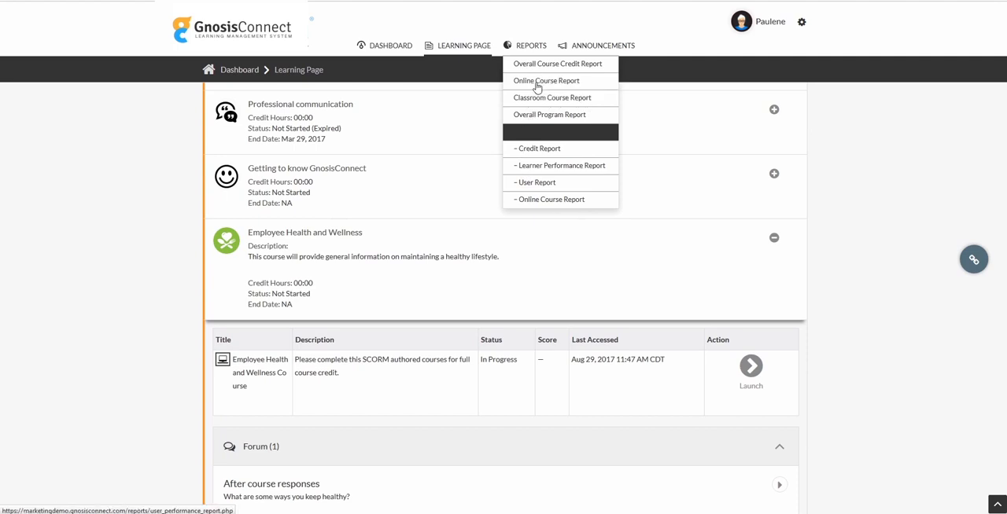
- Open the Online Course Report and scroll its table of 74 enrollments, 72 not started
left_click(546, 80)
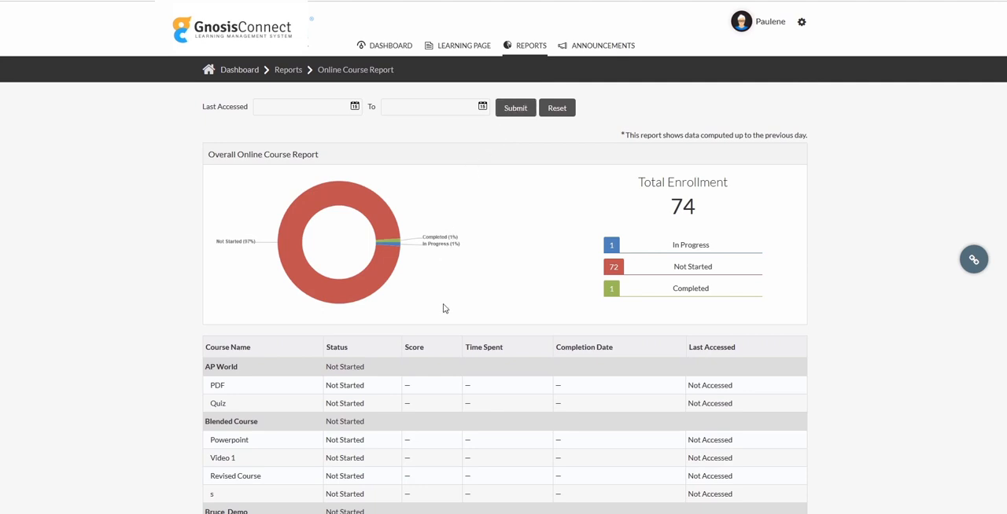
scroll("down", 3)
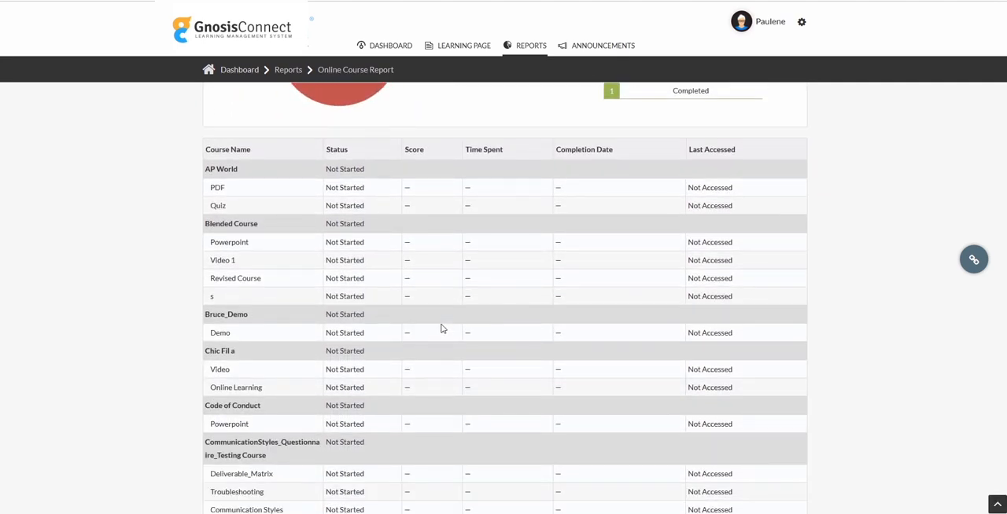
scroll("up", 3)
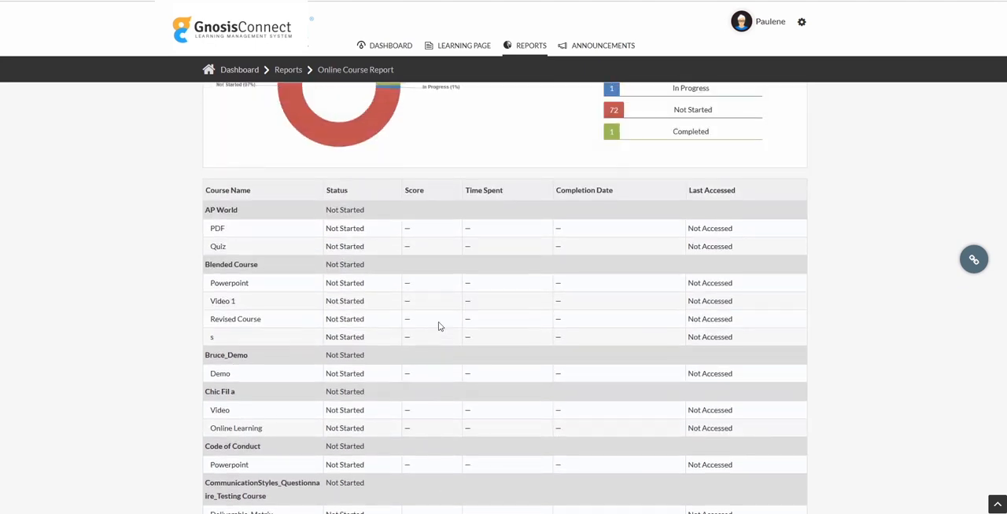
scroll("up", 3)
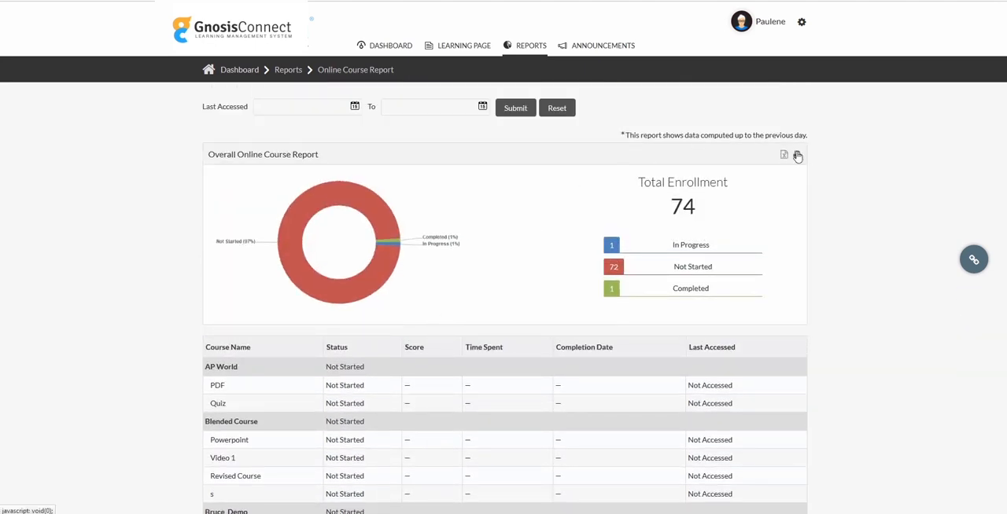